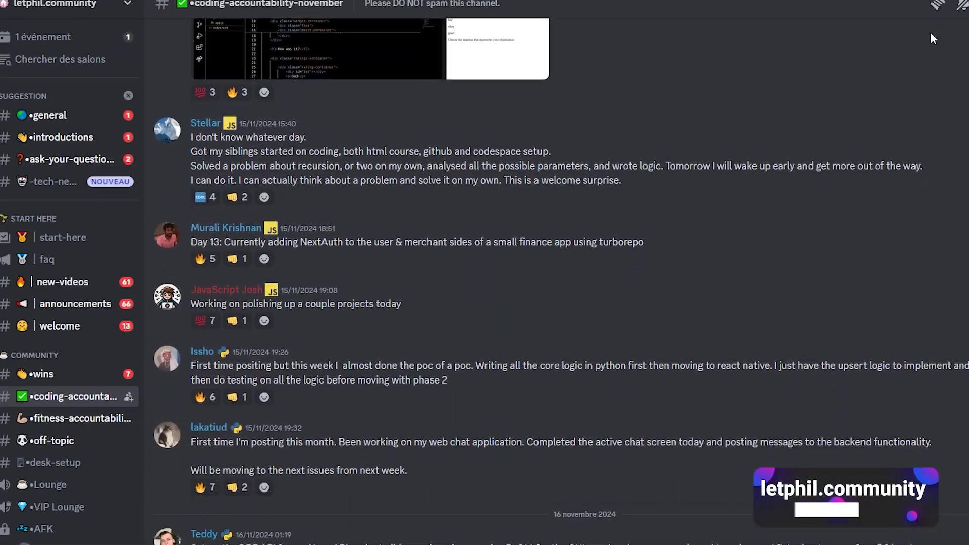
Install jest and jsdoc as dev dependencies with npm install -D, following the README command
{"action": "scroll", "scroll_direction": "down", "scroll_amount": 3}
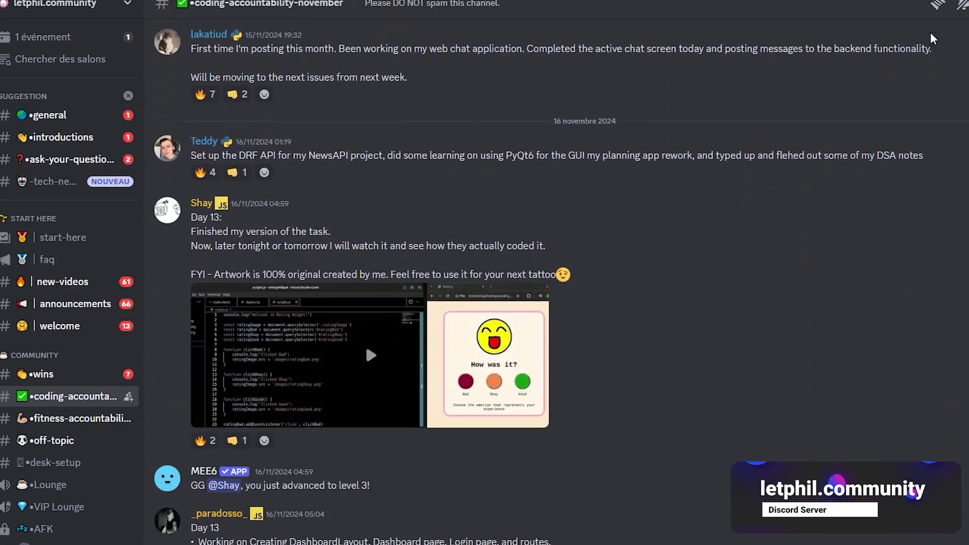
{"action": "scroll", "scroll_direction": "down", "scroll_amount": 3}
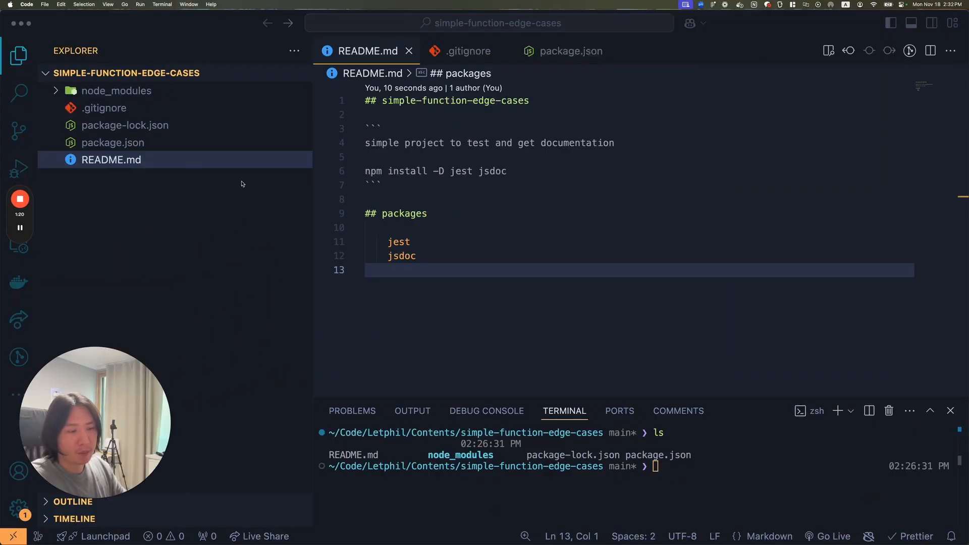
{"action": "double_click", "coordinate": [405, 213]}
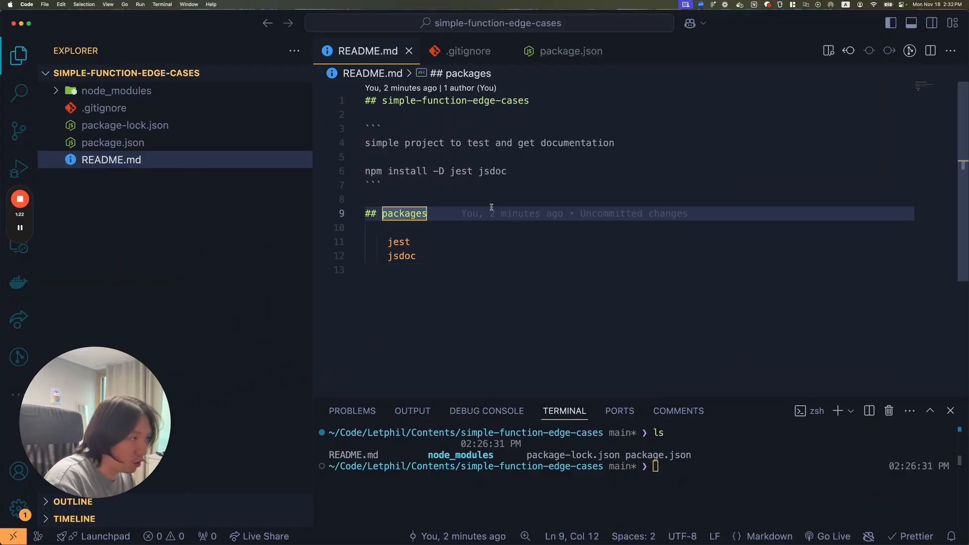
{"action": "mouse_move", "coordinate": [447, 336]}
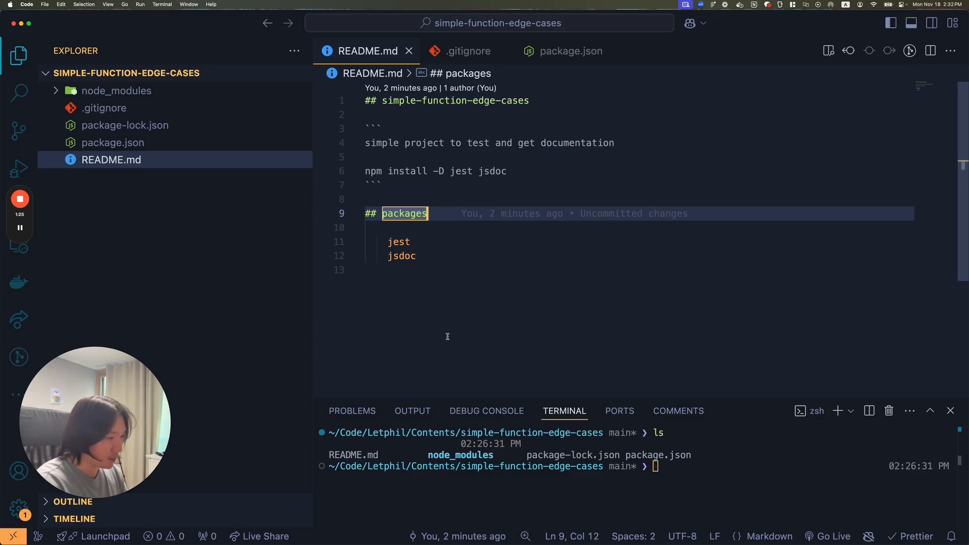
{"action": "mouse_move", "coordinate": [460, 313]}
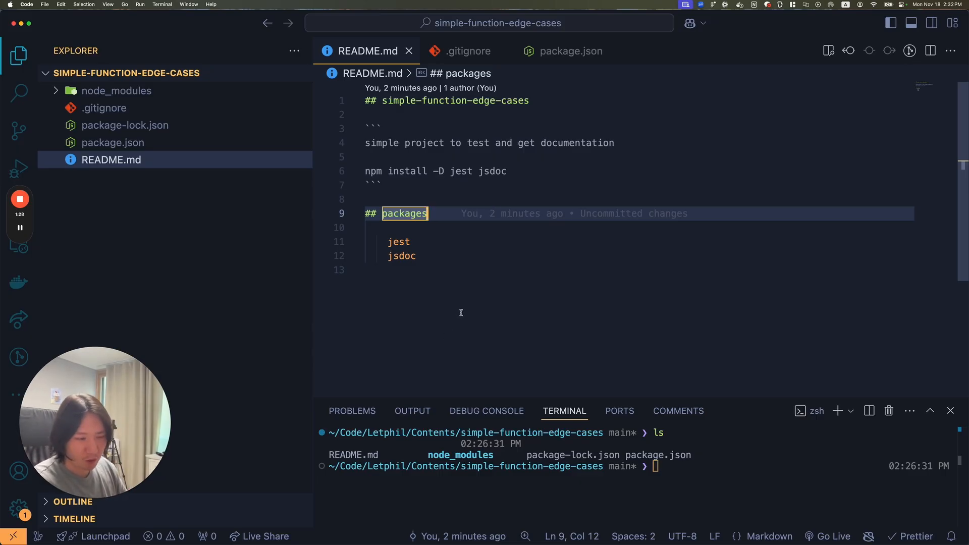
{"action": "mouse_move", "coordinate": [469, 313]}
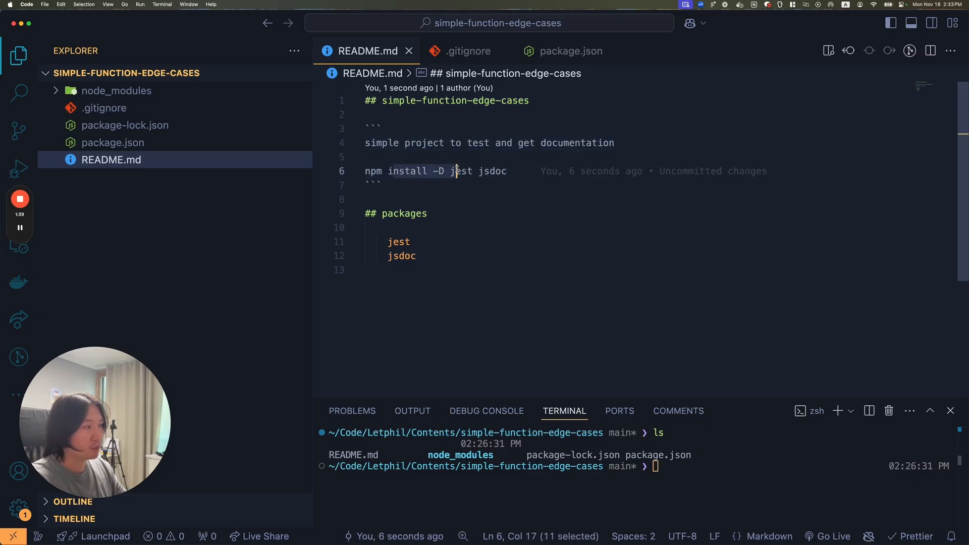
{"action": "left_click", "coordinate": [466, 171]}
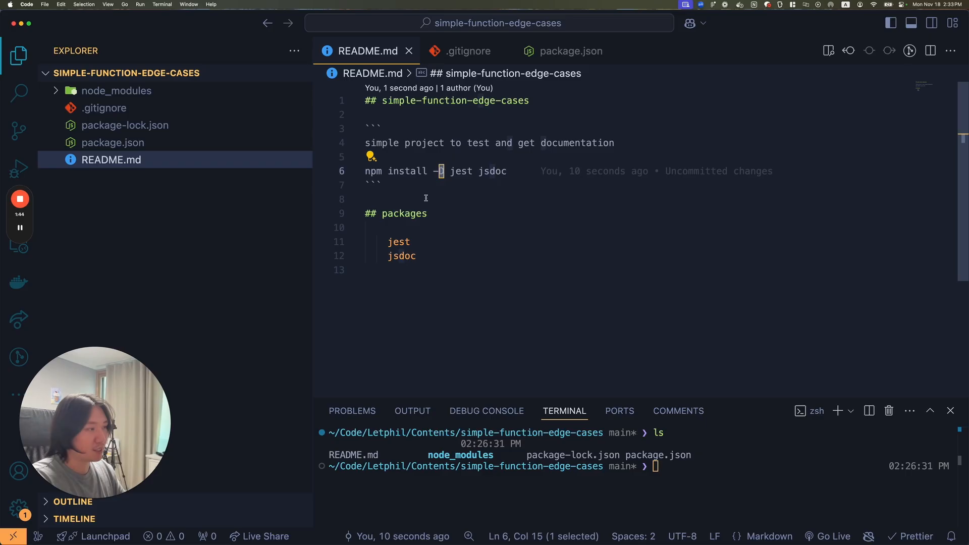
{"action": "double_click", "coordinate": [493, 171]}
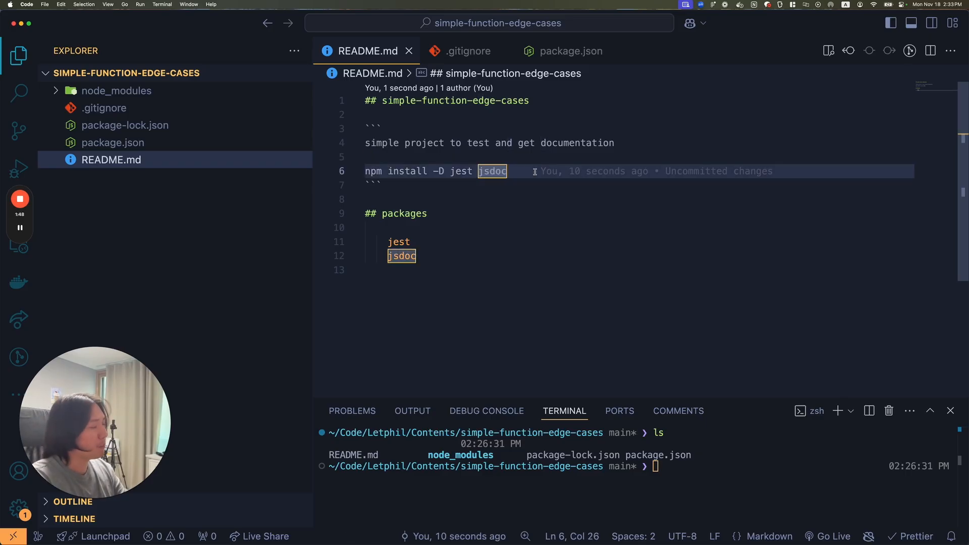
{"action": "type", "text": "--save-de"}
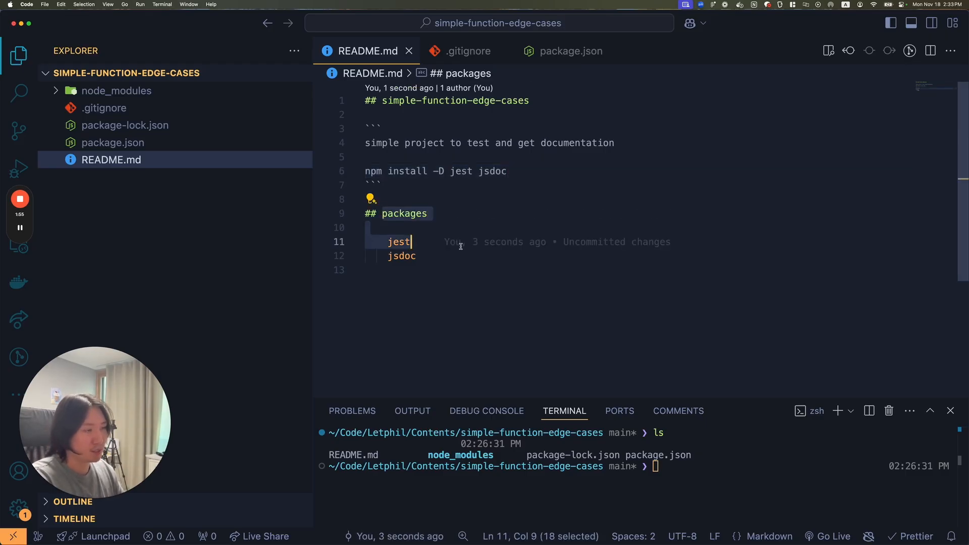
{"action": "left_click", "coordinate": [454, 227]}
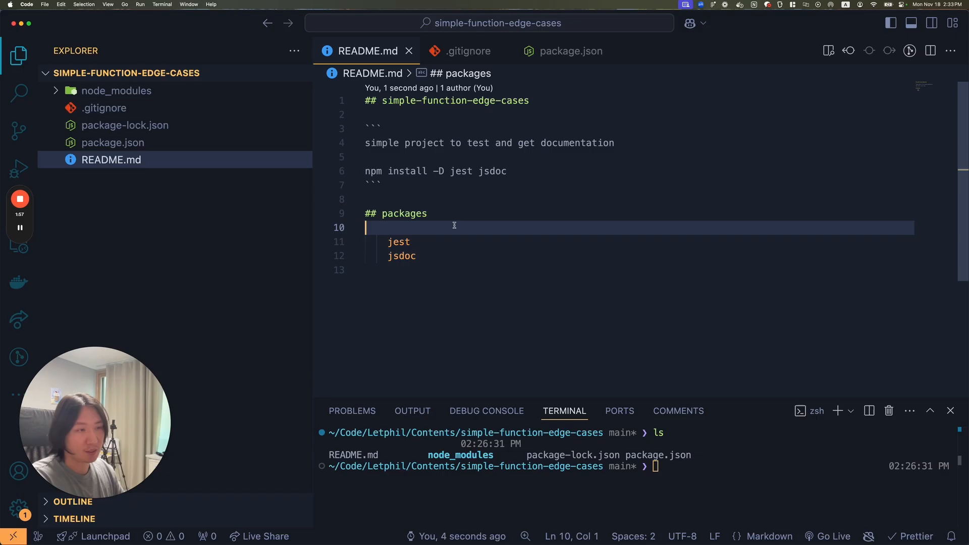
{"action": "left_click", "coordinate": [570, 51]}
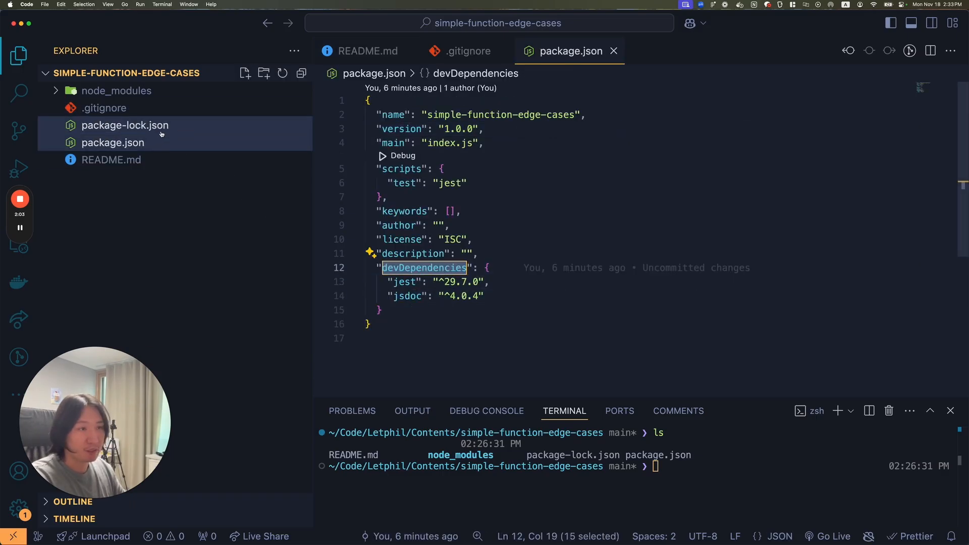
Check package.json lists jest and jsdoc under devDependencies
{"action": "left_click", "coordinate": [111, 159]}
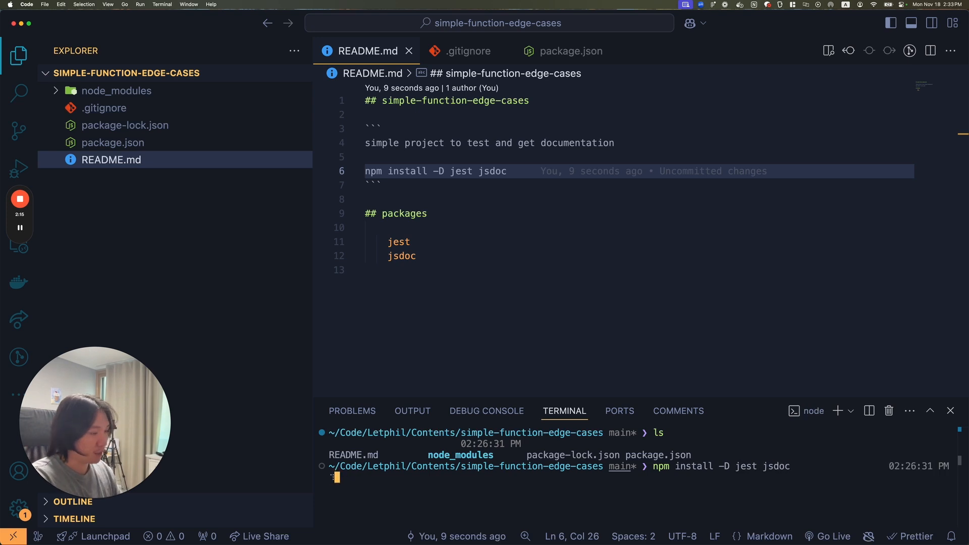
{"action": "left_click", "coordinate": [112, 143]}
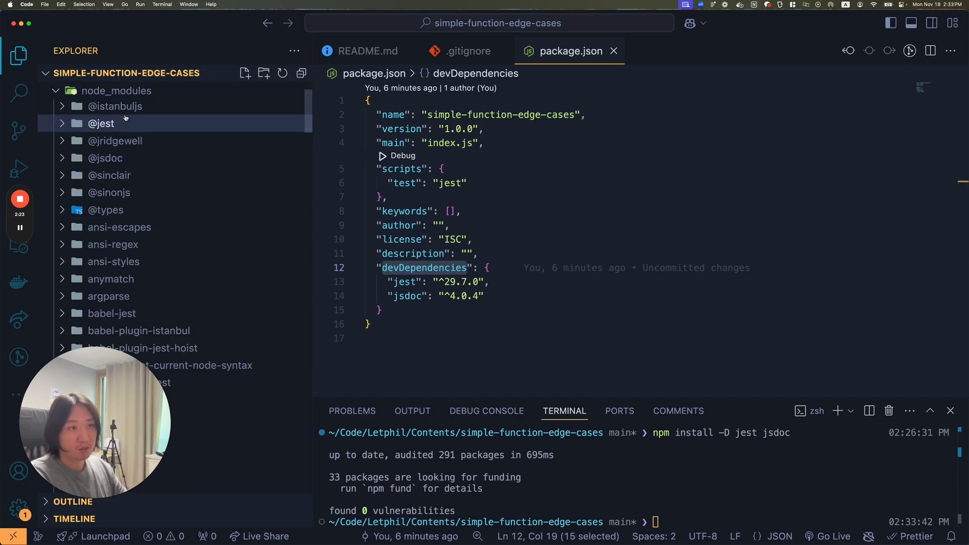
{"action": "left_click", "coordinate": [97, 107]}
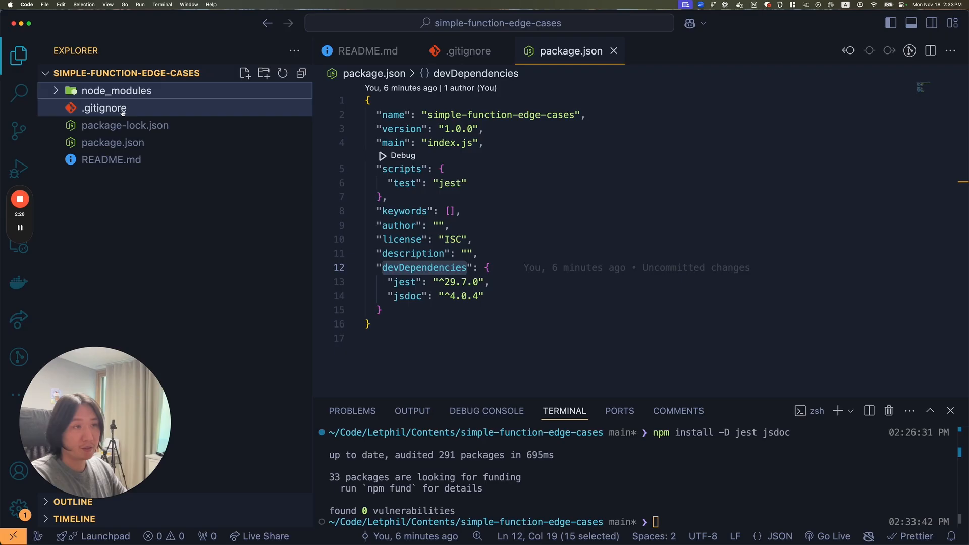
{"action": "left_click", "coordinate": [402, 169]}
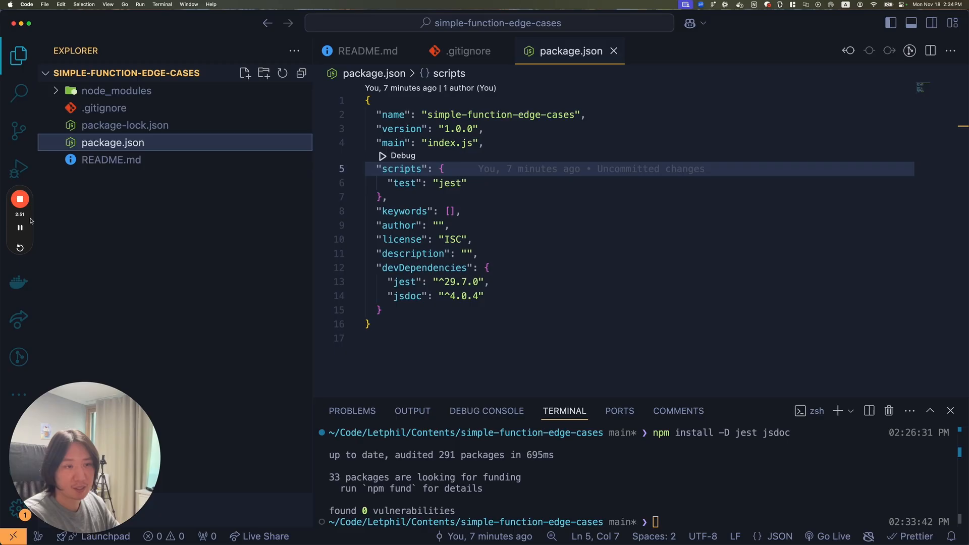
{"action": "left_click", "coordinate": [18, 207]}
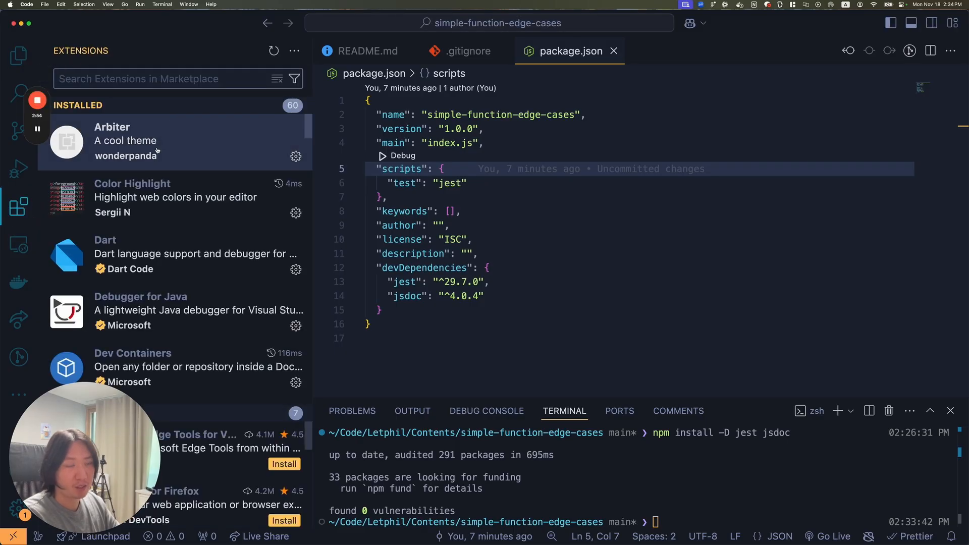
{"action": "mouse_move", "coordinate": [123, 142]}
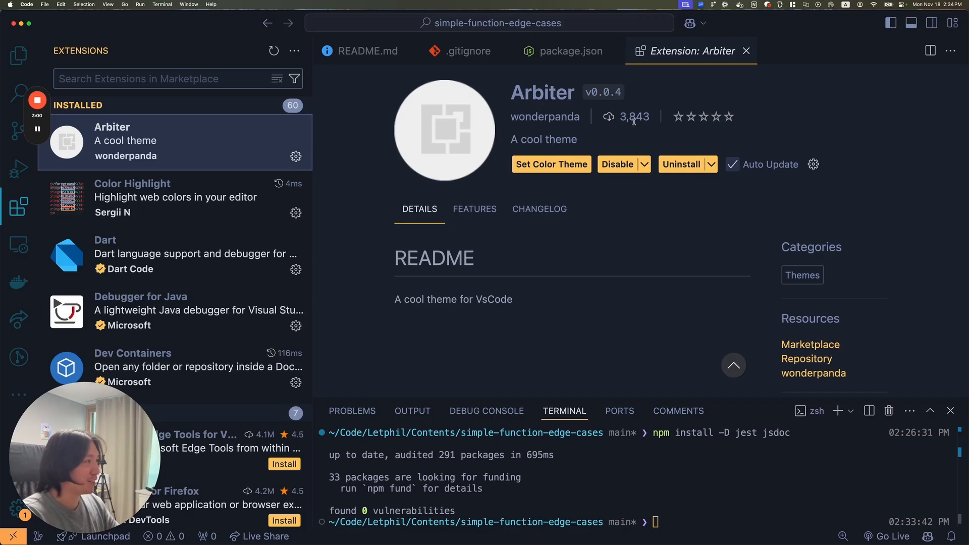
{"action": "mouse_move", "coordinate": [632, 211]}
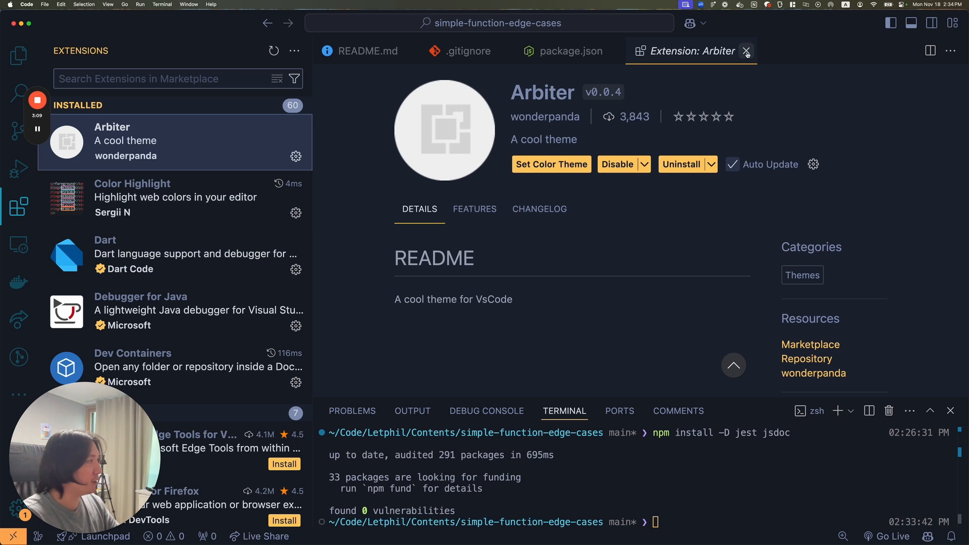
{"action": "left_click", "coordinate": [746, 50]}
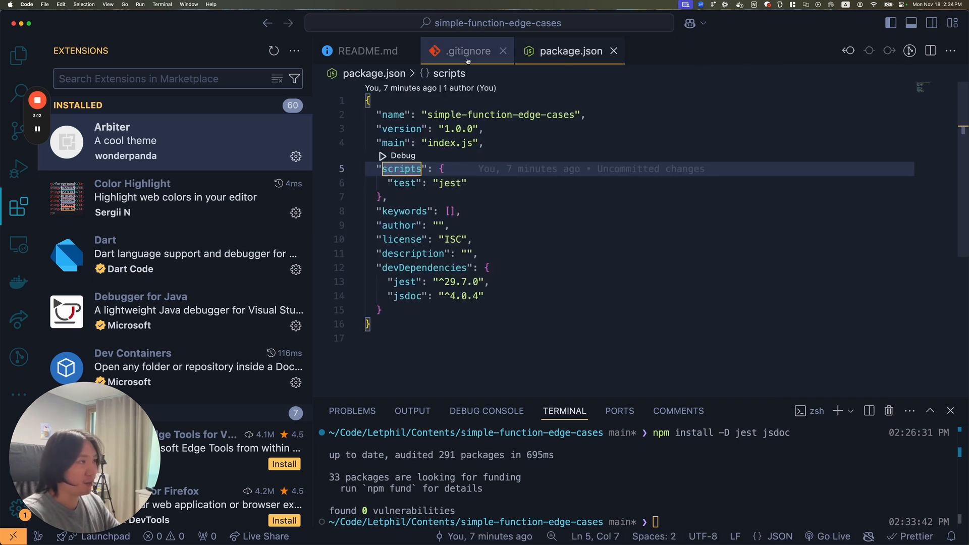
{"action": "left_click", "coordinate": [568, 51]}
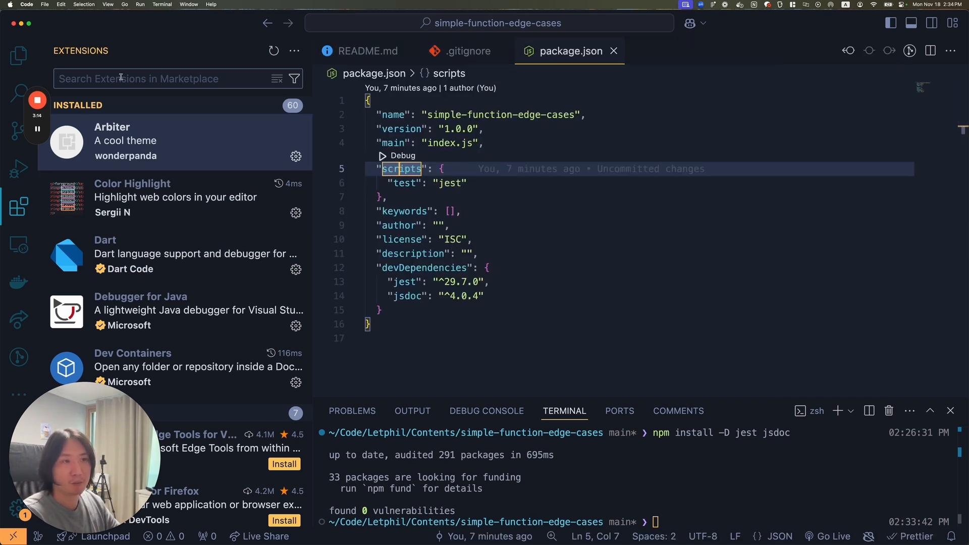
{"action": "left_click", "coordinate": [18, 55]}
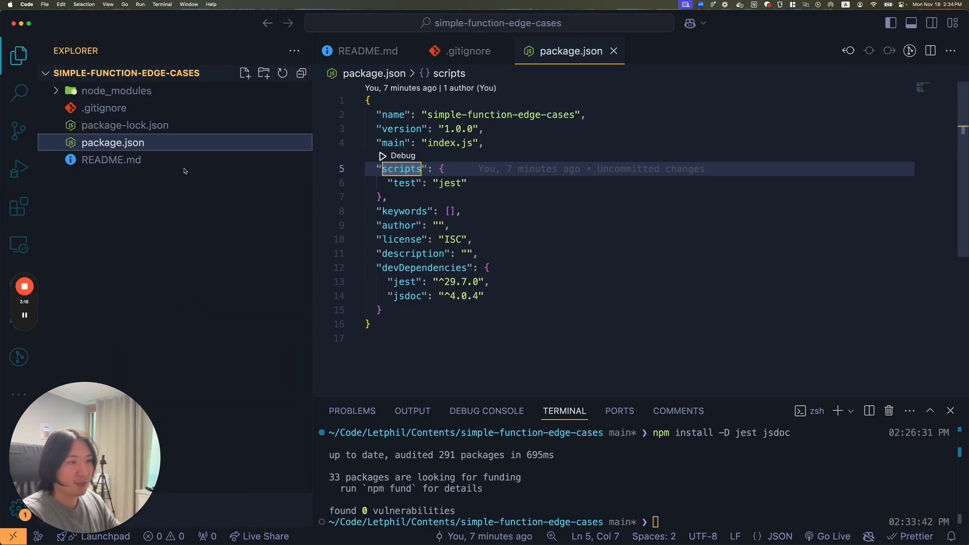
Write a sum(a, b) function returning a + b in a new sum.js
{"action": "left_click", "coordinate": [244, 73]}
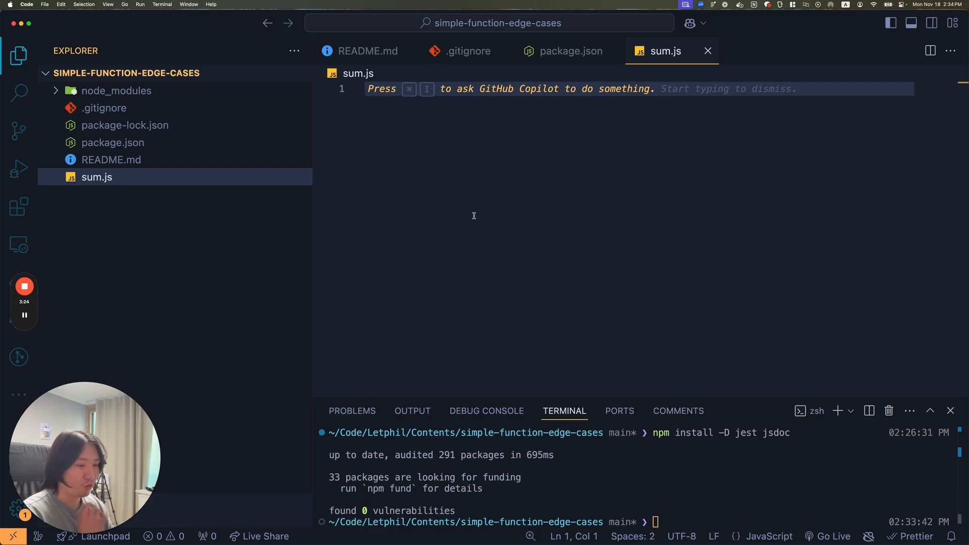
{"action": "type", "text": "function sum(a,"}
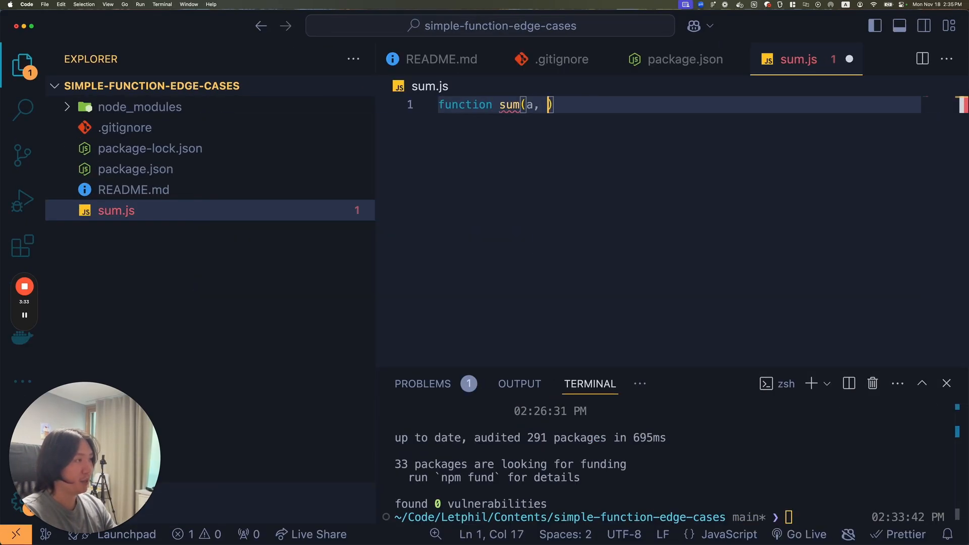
{"action": "type", "text": "b) {"}
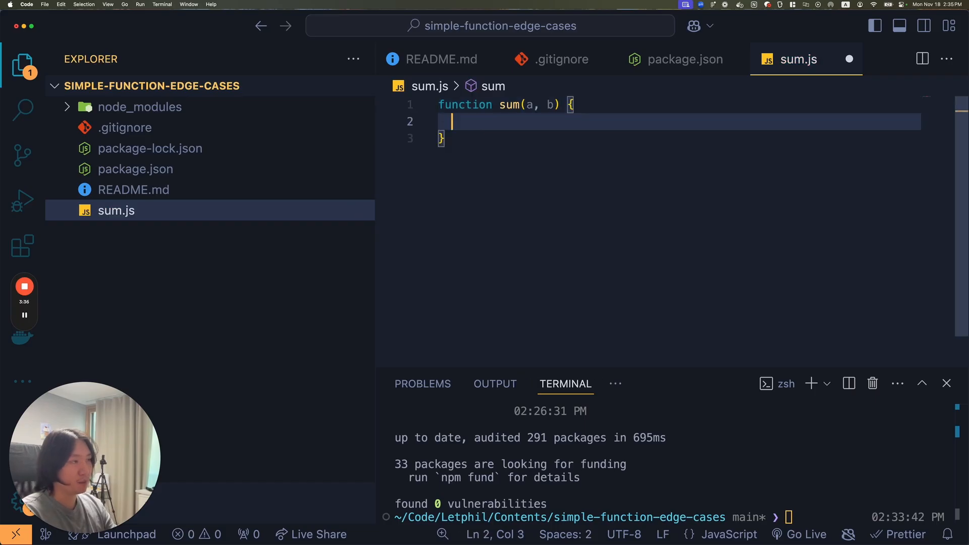
{"action": "type", "text": "return"}
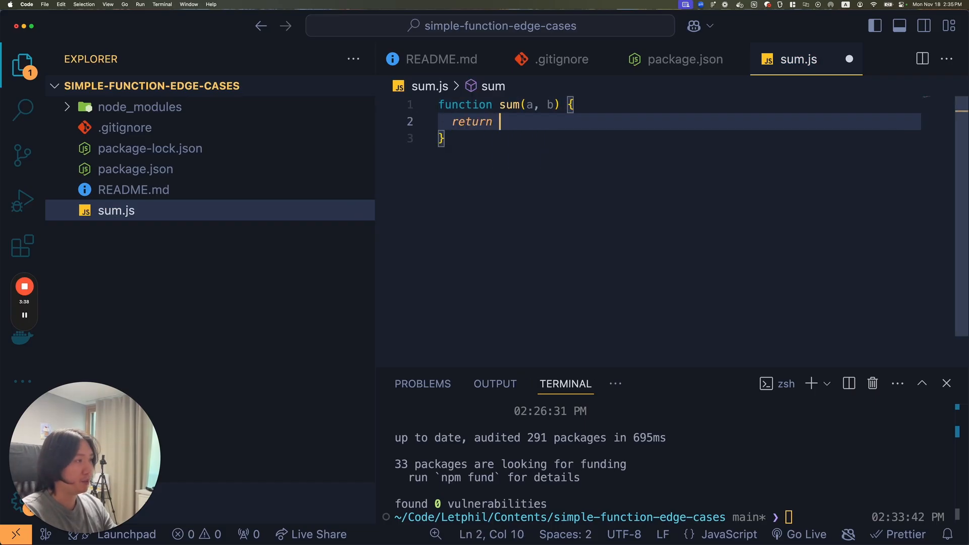
{"action": "type", "text": "a + b;"}
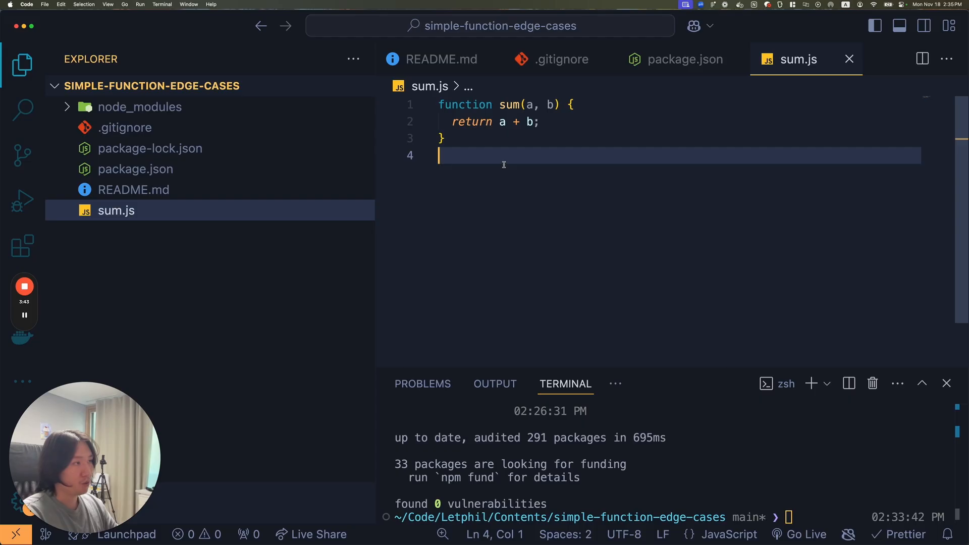
Call const s = sum(1, 1), log it, and run node sum.js to print s = 2
{"action": "left_click", "coordinate": [540, 122]}
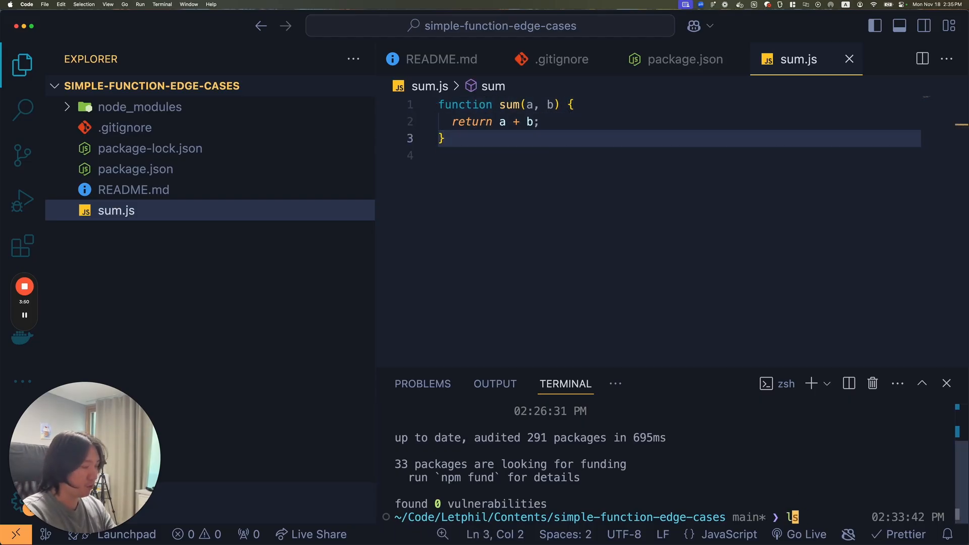
{"action": "type", "text": "const s ="}
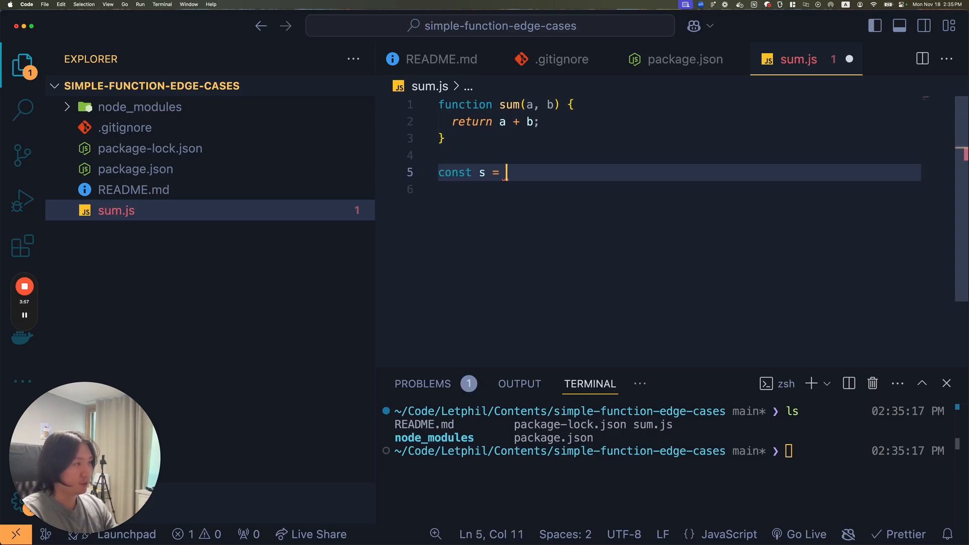
{"action": "type", "text": "sum(1, 1);"}
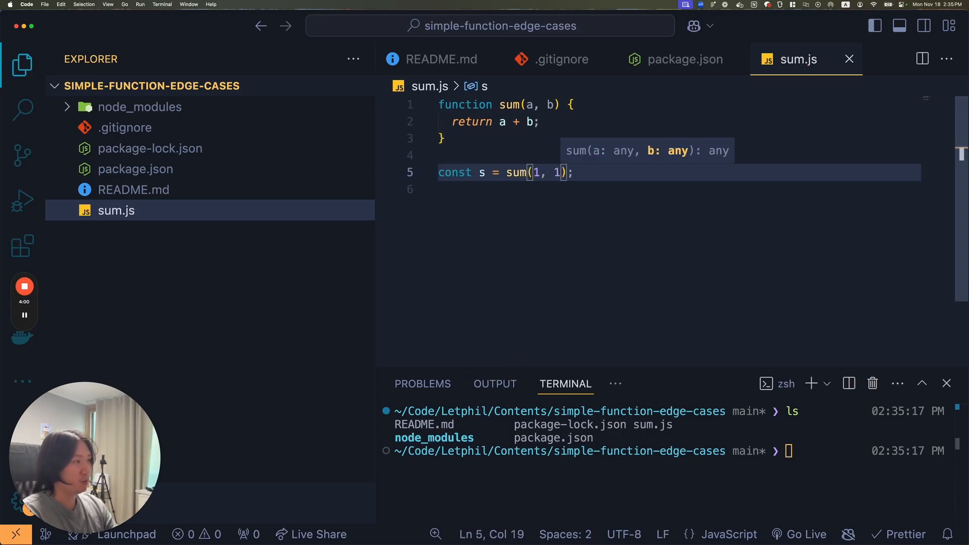
{"action": "type", "text": "console.log(\"s =\", s);"}
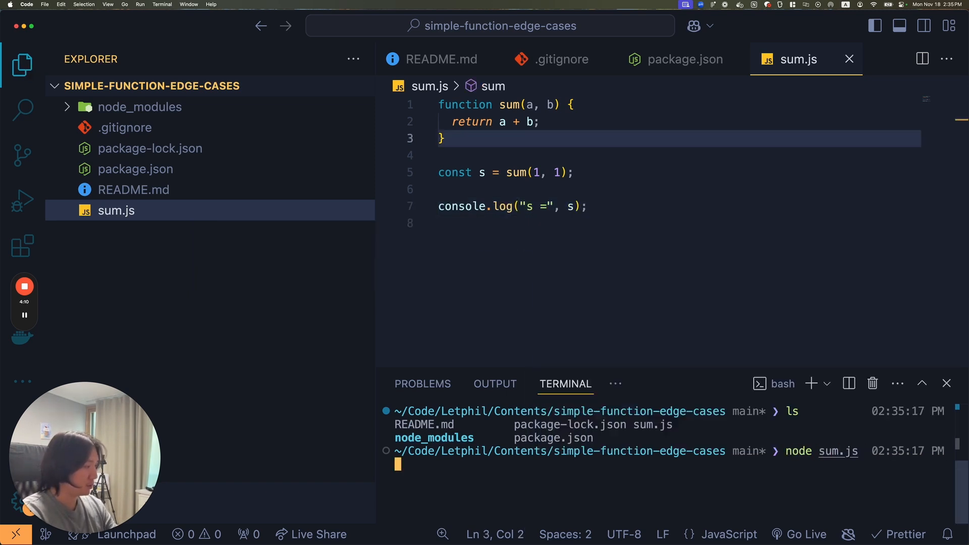
{"action": "key", "text": "Return"}
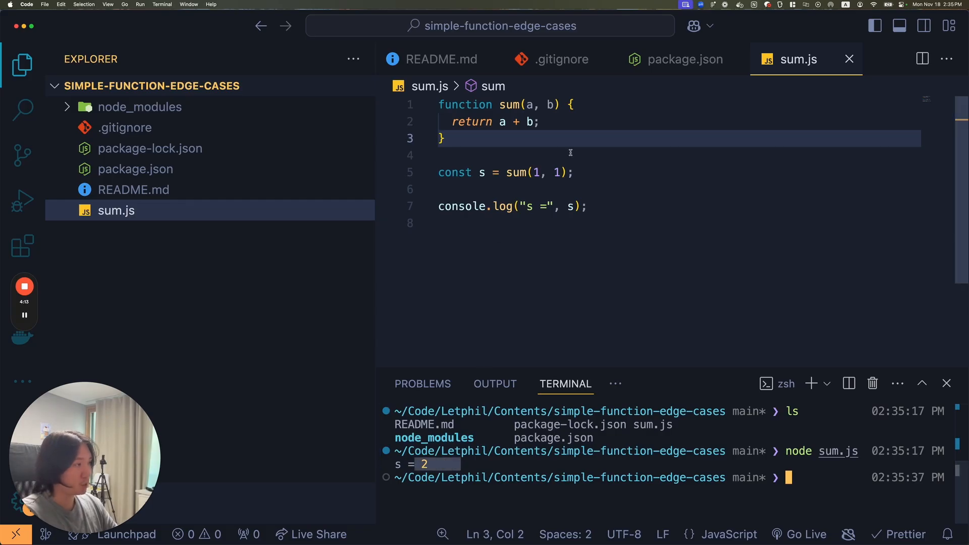
{"action": "left_click", "coordinate": [573, 171]}
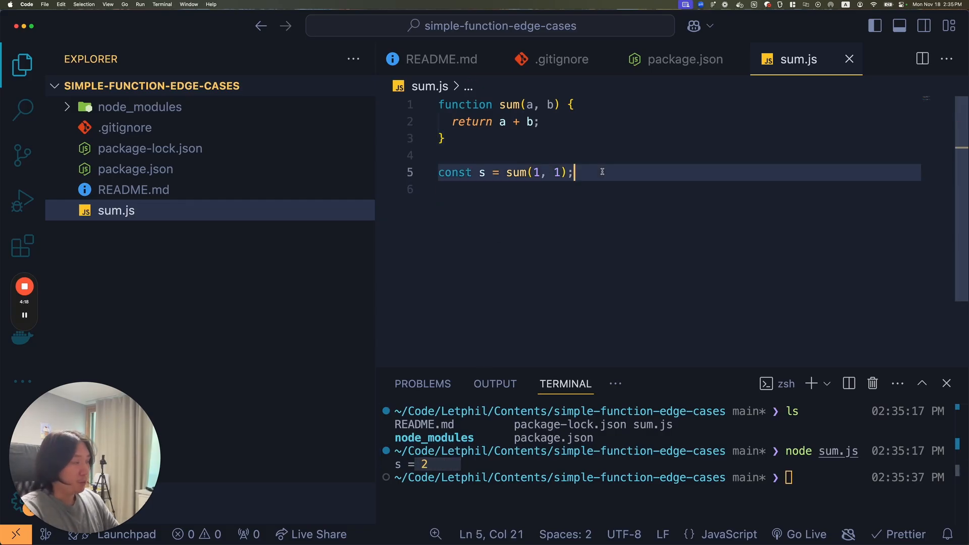
Create sum.test.js with test 'sum should add 2 numbers together' expecting sum(1, 1) toBe(2)
{"action": "right_click", "coordinate": [210, 278]}
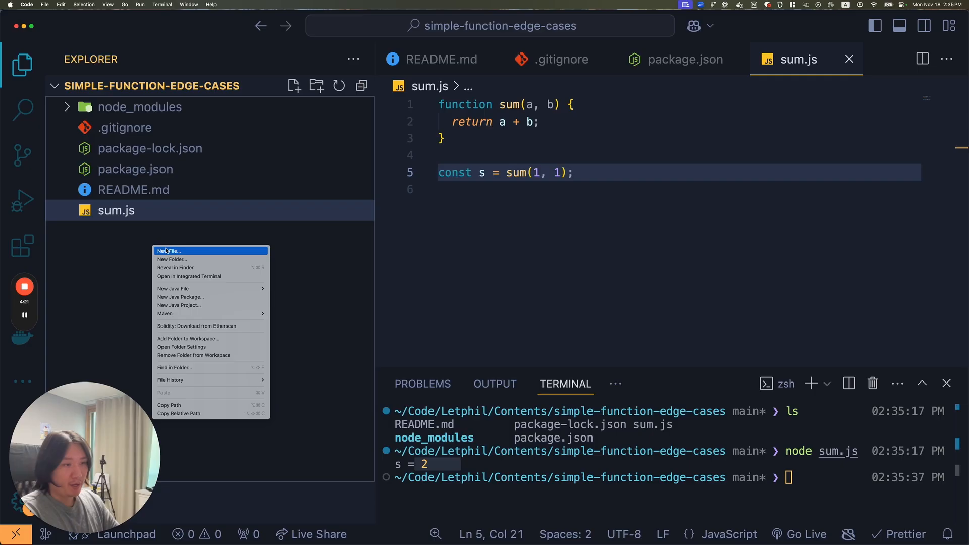
{"action": "left_click", "coordinate": [170, 251]}
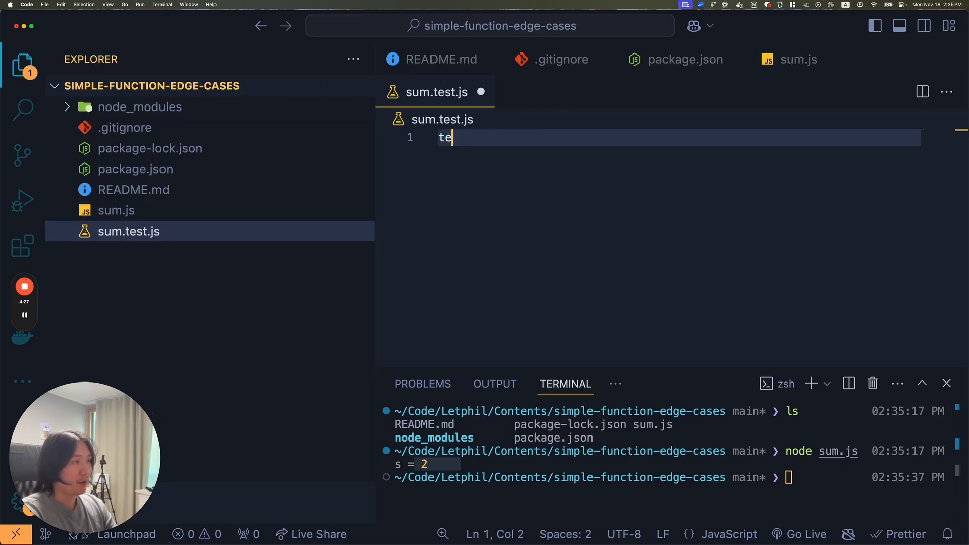
{"action": "type", "text": "st(\"sum should"}
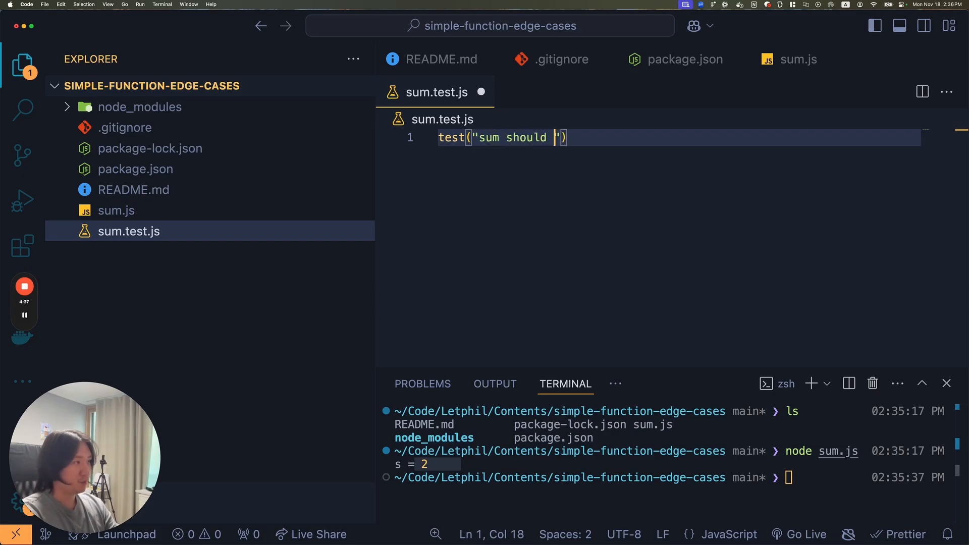
{"action": "type", "text": "add 2 numbe"}
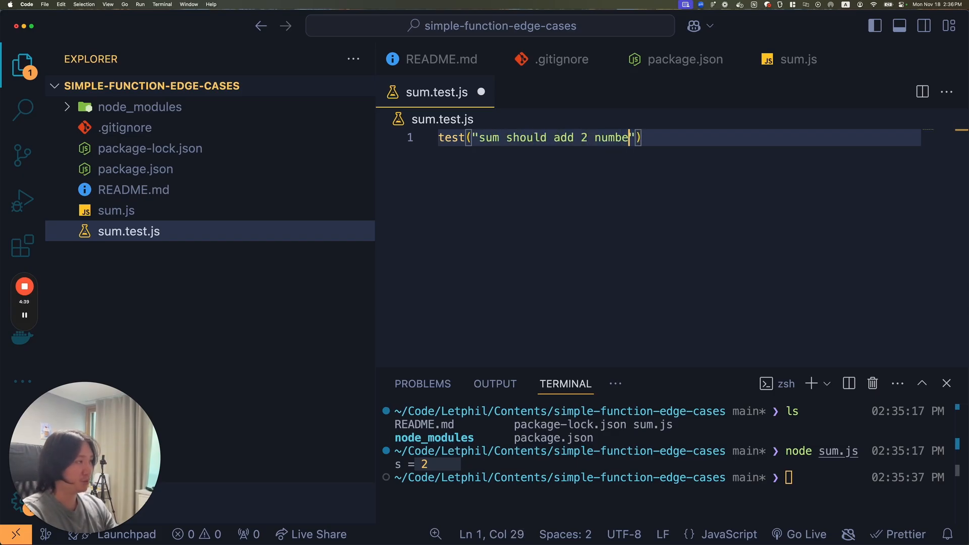
{"action": "type", "text": "rs together\", func"}
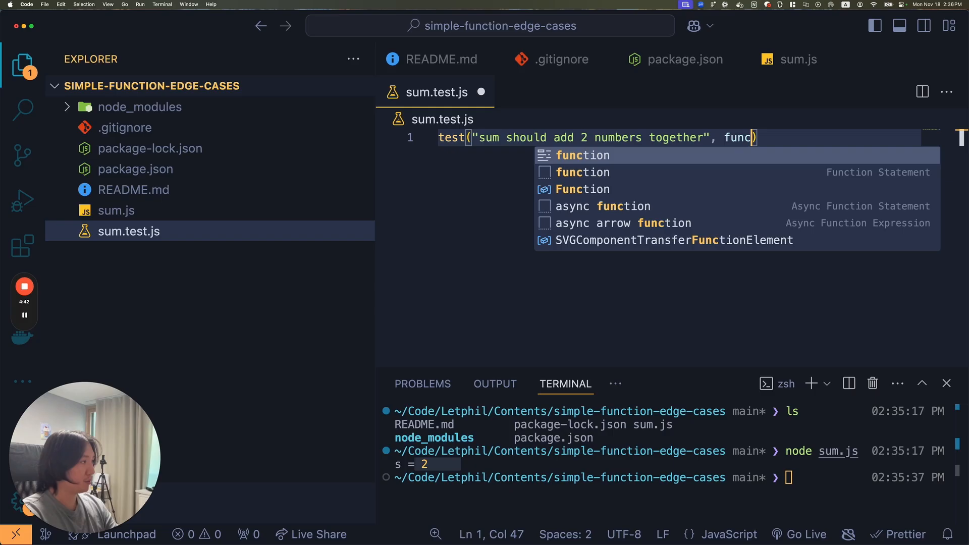
{"action": "type", "text": "e"}
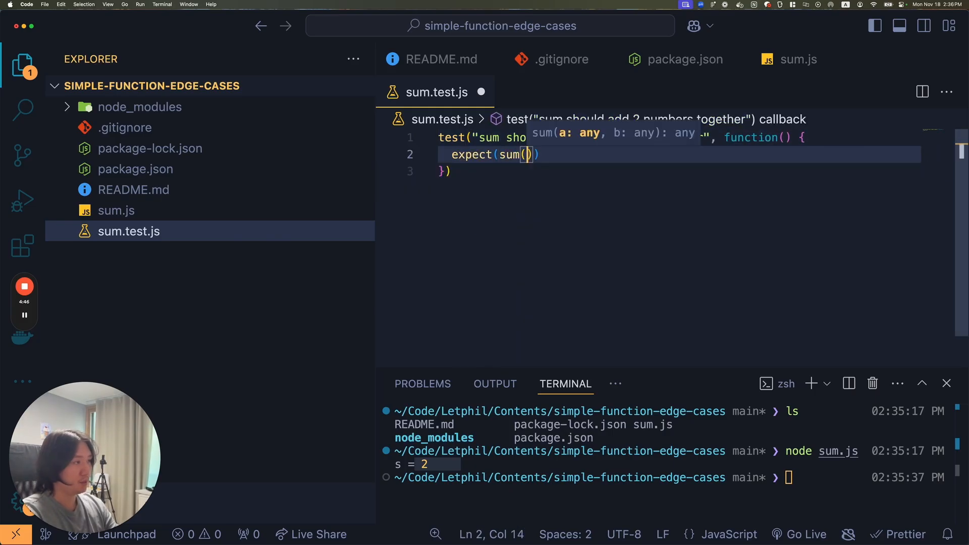
{"action": "type", "text": "1, 1"}
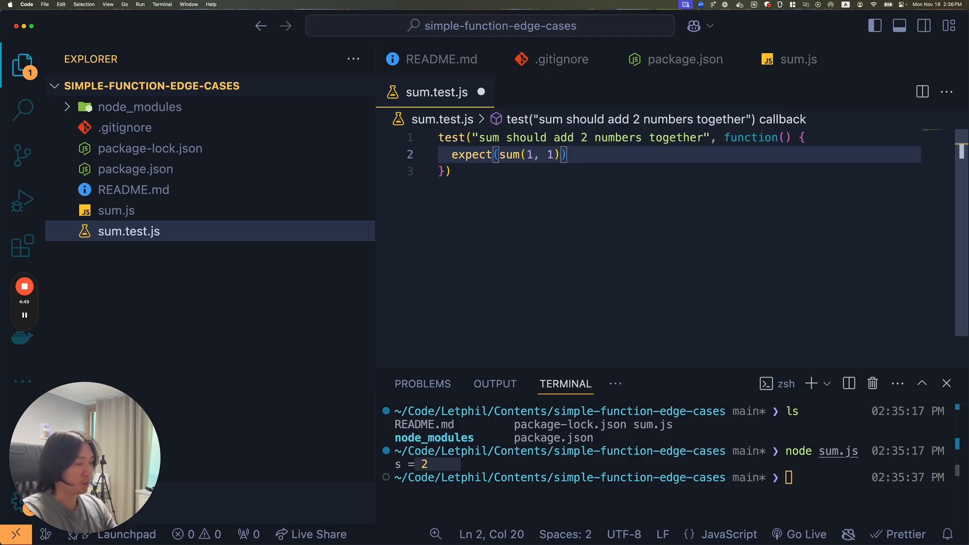
{"action": "type", "text": ".toBe(2)"}
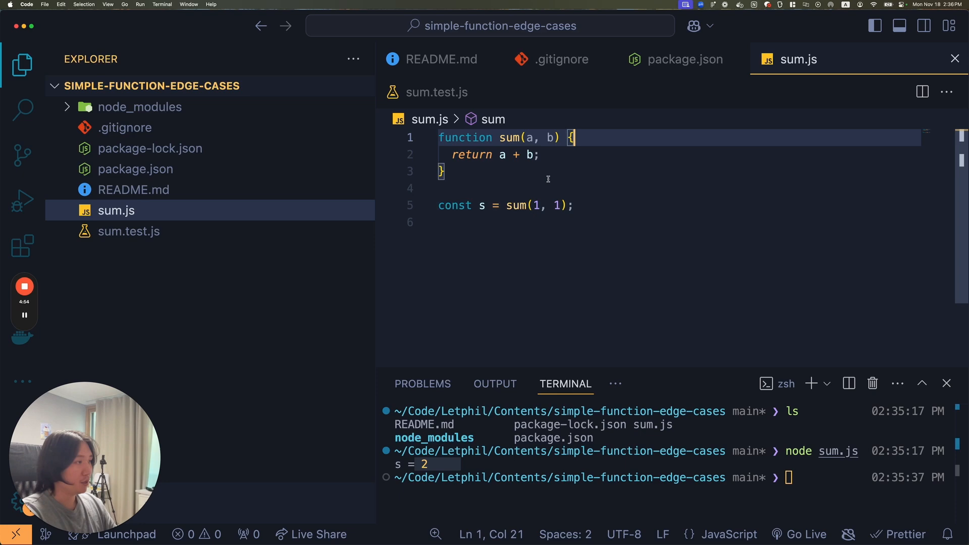
Replace the const s line with module.exports = sum and check package.json's test script
{"action": "type", "text": "mod"}
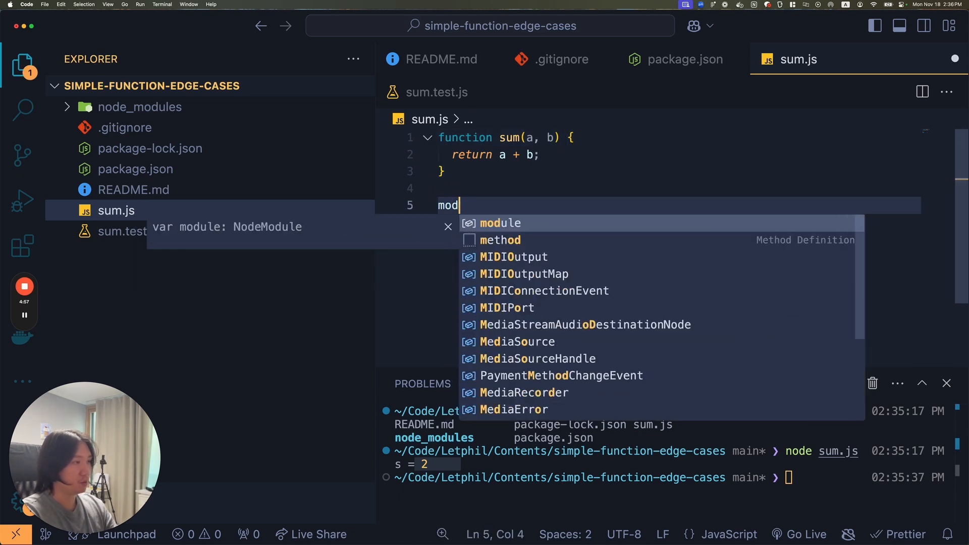
{"action": "type", "text": "ule.exports = su"}
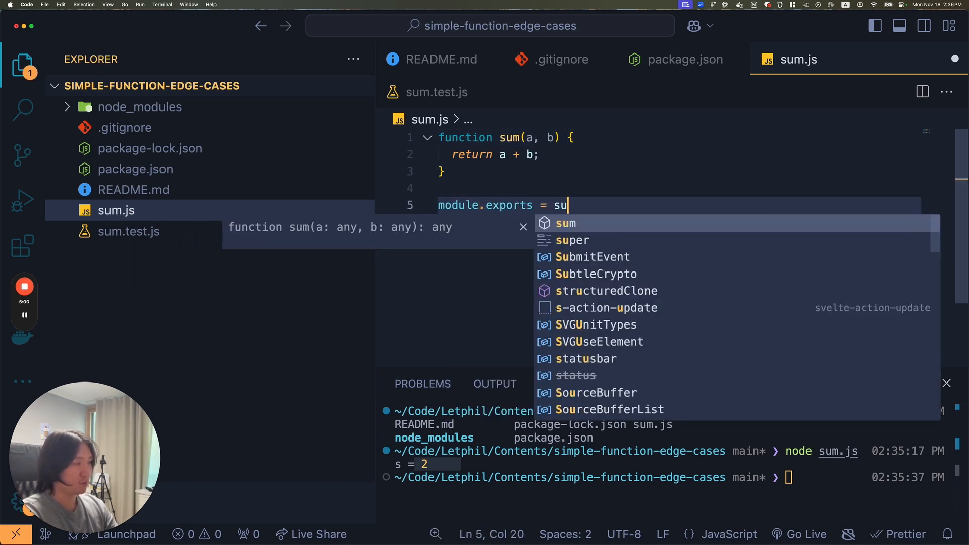
{"action": "left_click", "coordinate": [129, 231]}
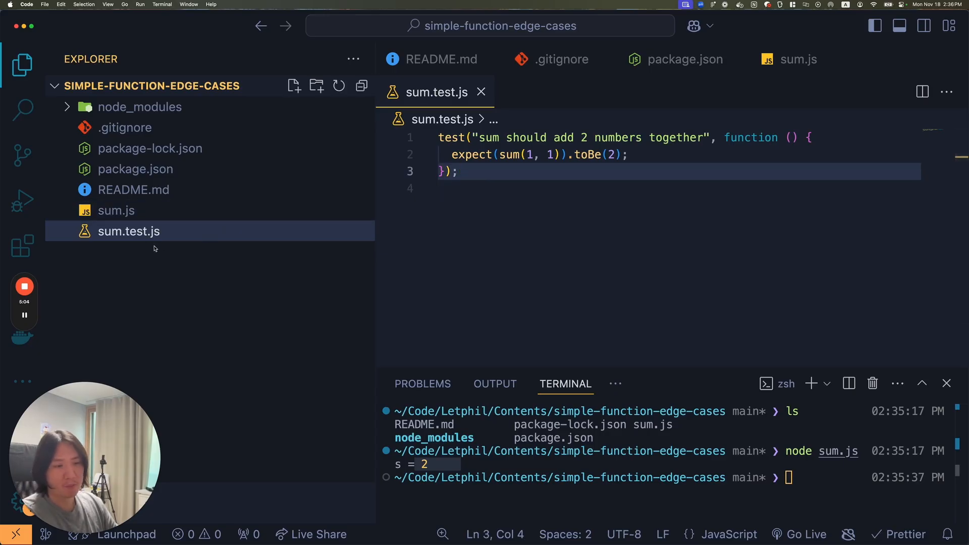
{"action": "left_click", "coordinate": [134, 168]}
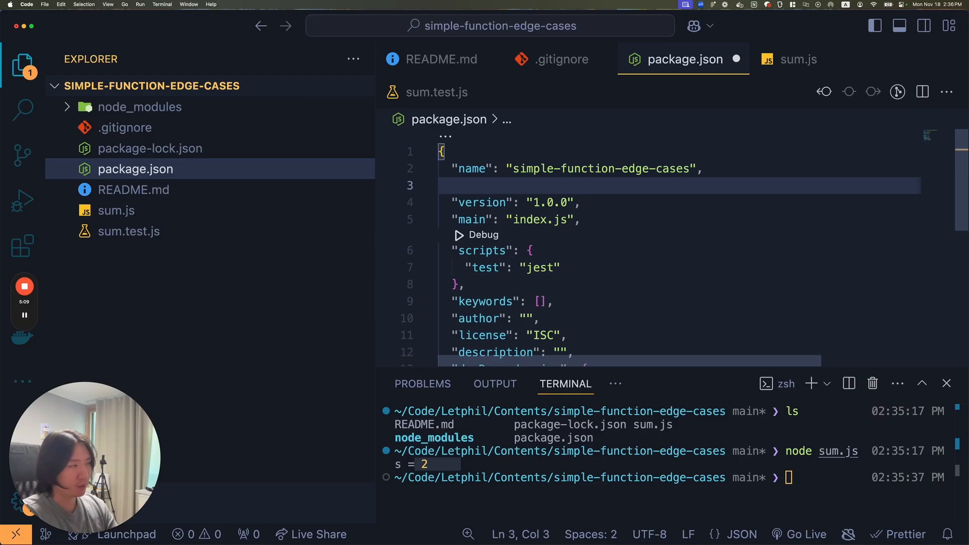
{"action": "type", "text": "\"type\":"}
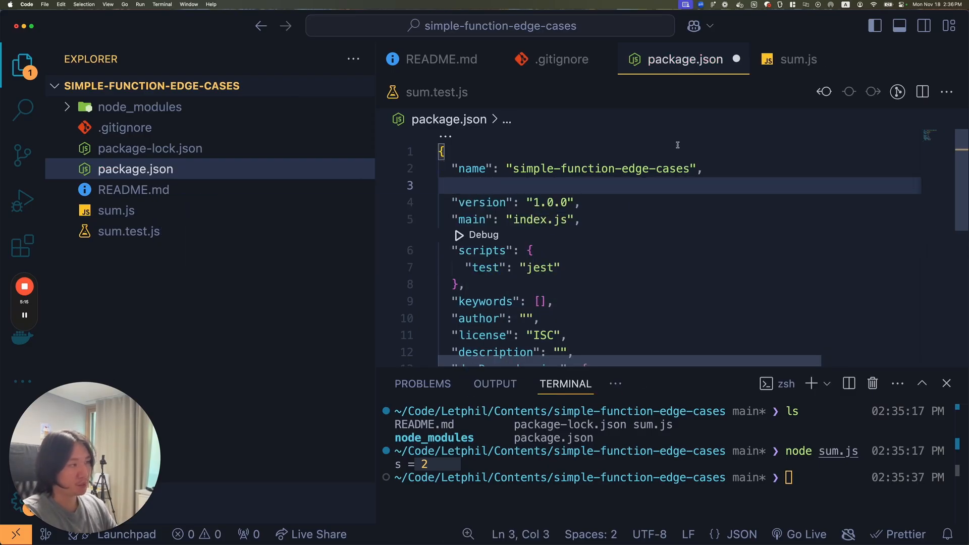
{"action": "left_click", "coordinate": [798, 60]}
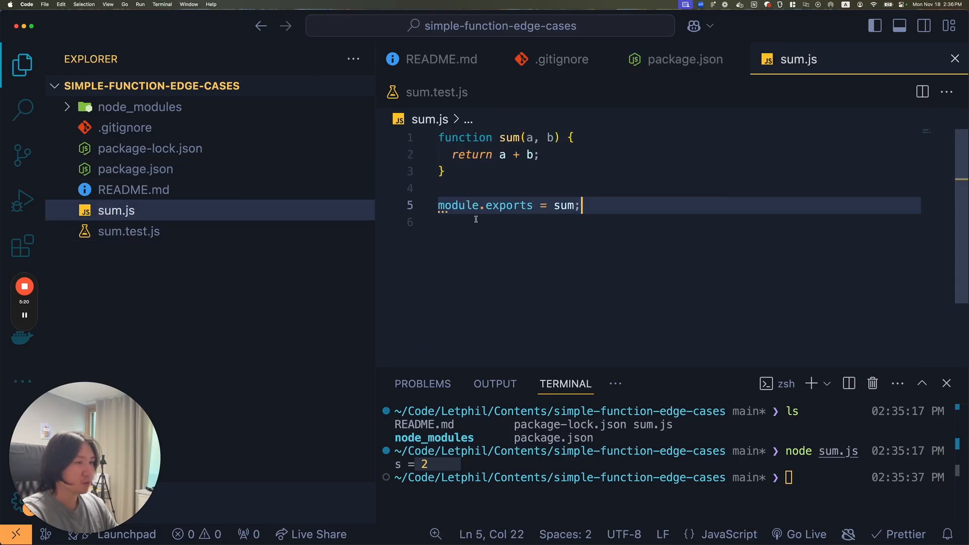
{"action": "left_click", "coordinate": [128, 232]}
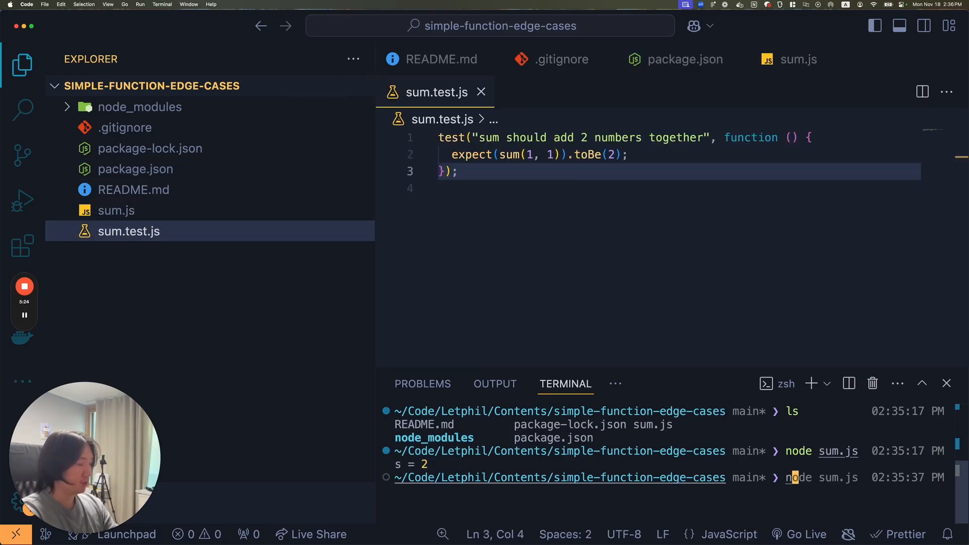
Add const sum = require("./sum"), pass npm run test, then fail it with toBe(3)
{"action": "type", "text": "npm run test"}
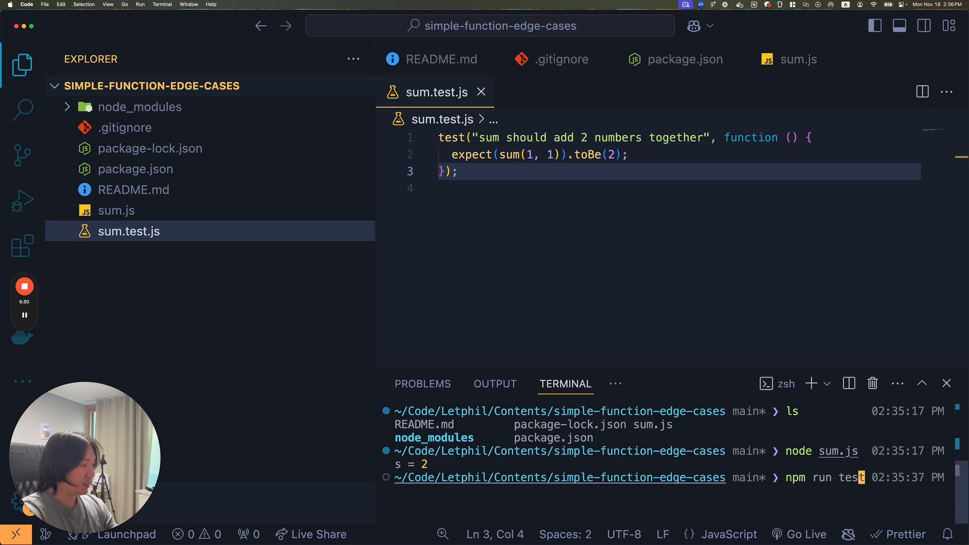
{"action": "left_click", "coordinate": [135, 169]}
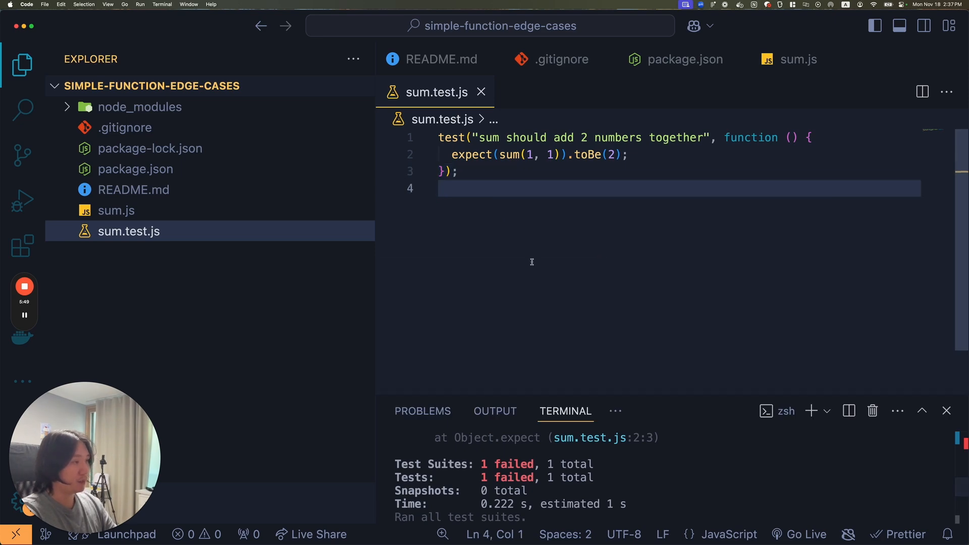
{"action": "type", "text": "const sum = require(\"./sum\");"}
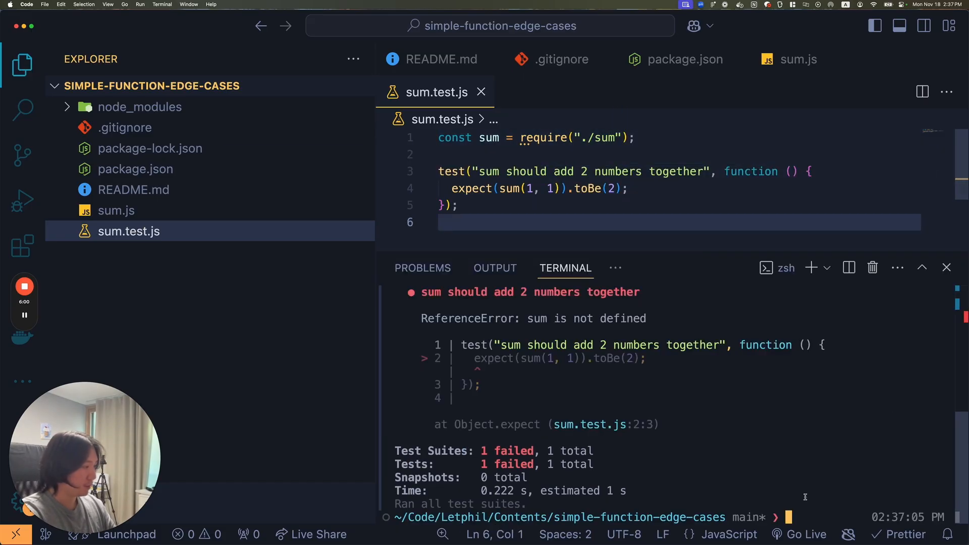
{"action": "type", "text": "npm run test"}
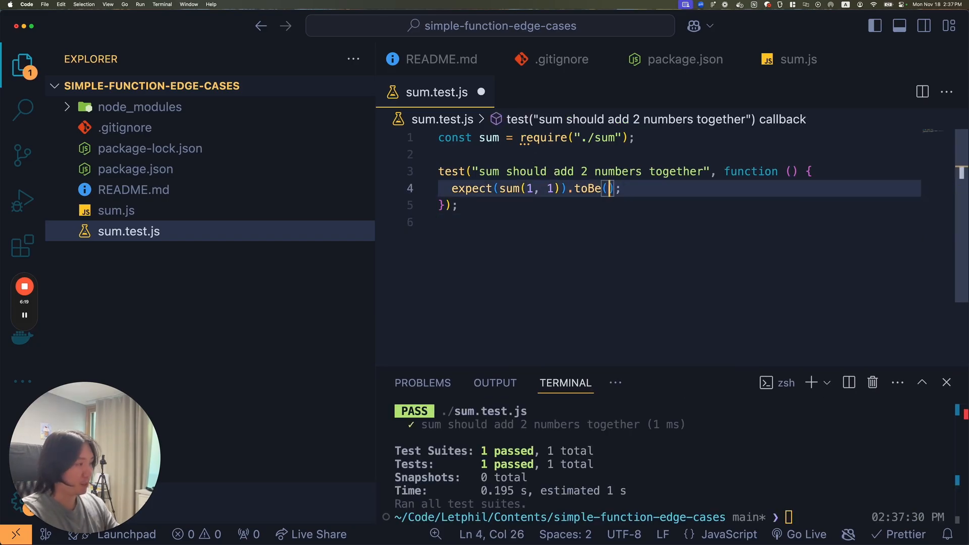
{"action": "type", "text": "3"}
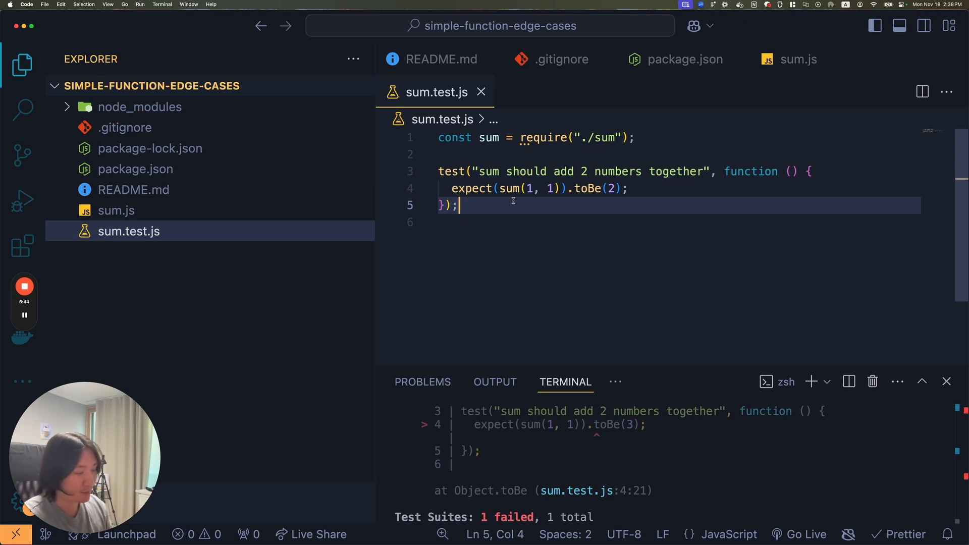
Write a second test expecting sum(1) toThrow 'both arguments should be passed', and see it fail
{"action": "type", "text": "test("}
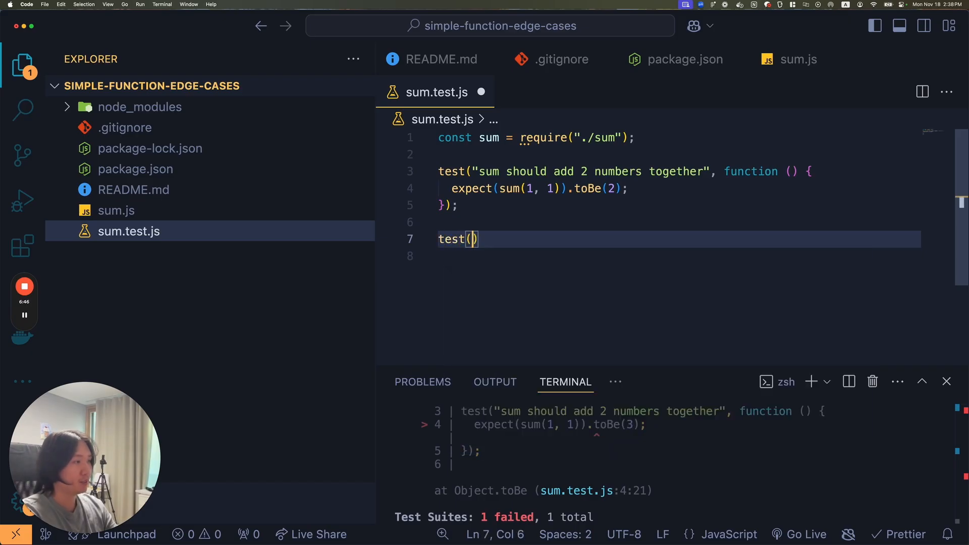
{"action": "type", "text": "\"both argume"}
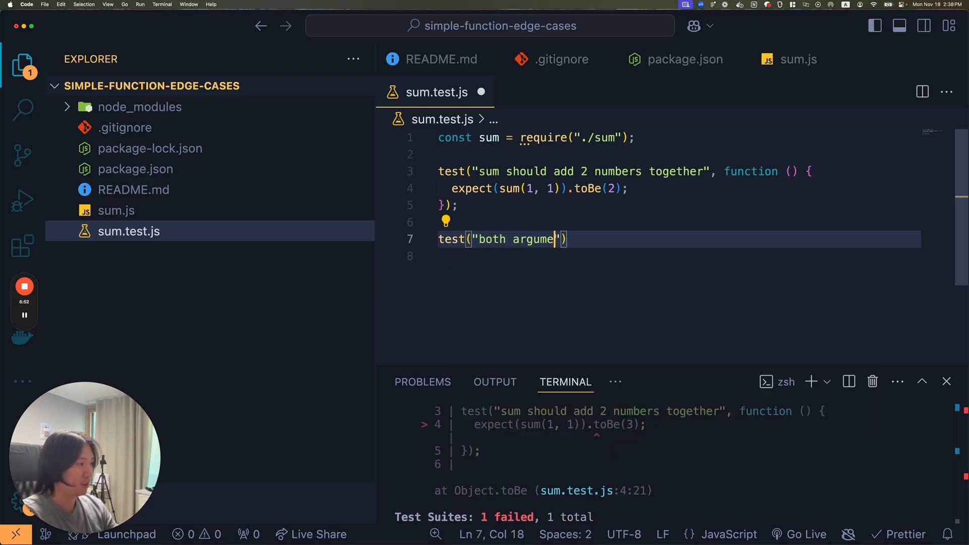
{"action": "type", "text": "nts should be present"}
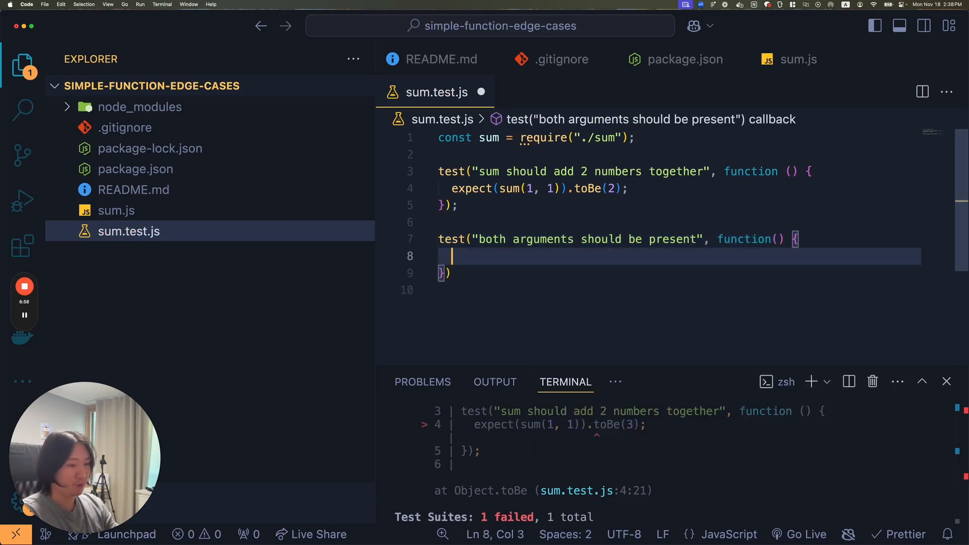
{"action": "type", "text": "expect(s"}
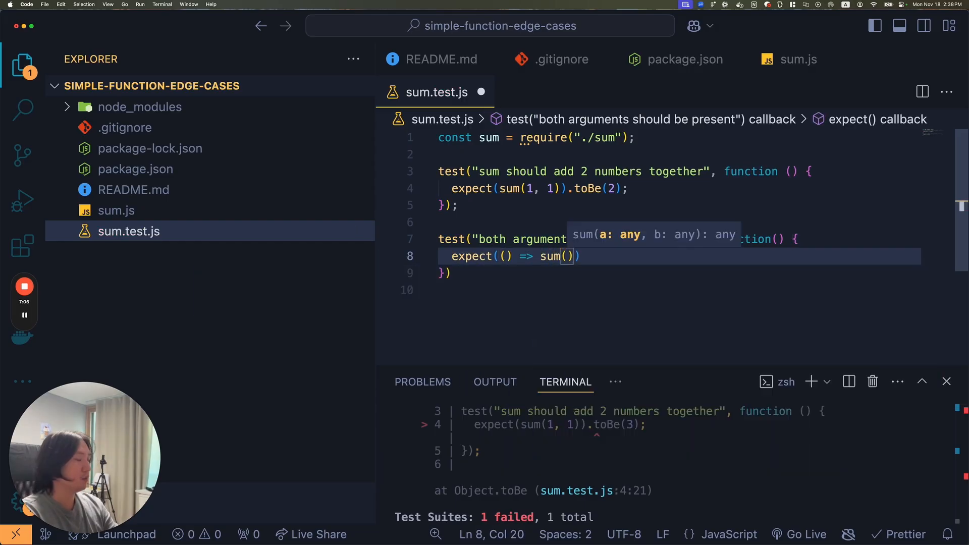
{"action": "type", "text": "1"}
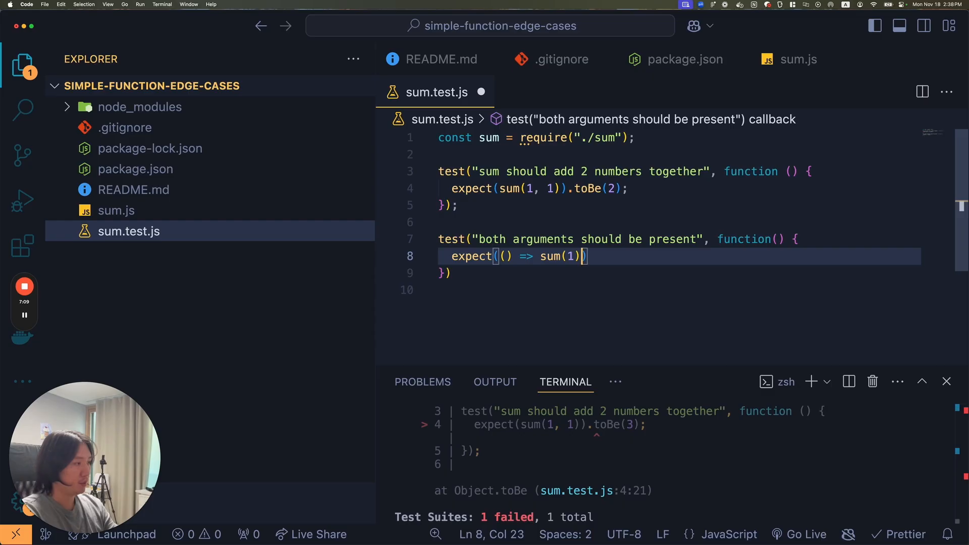
{"action": "type", "text": ".toThrow(\"both arguments should be passed\");"}
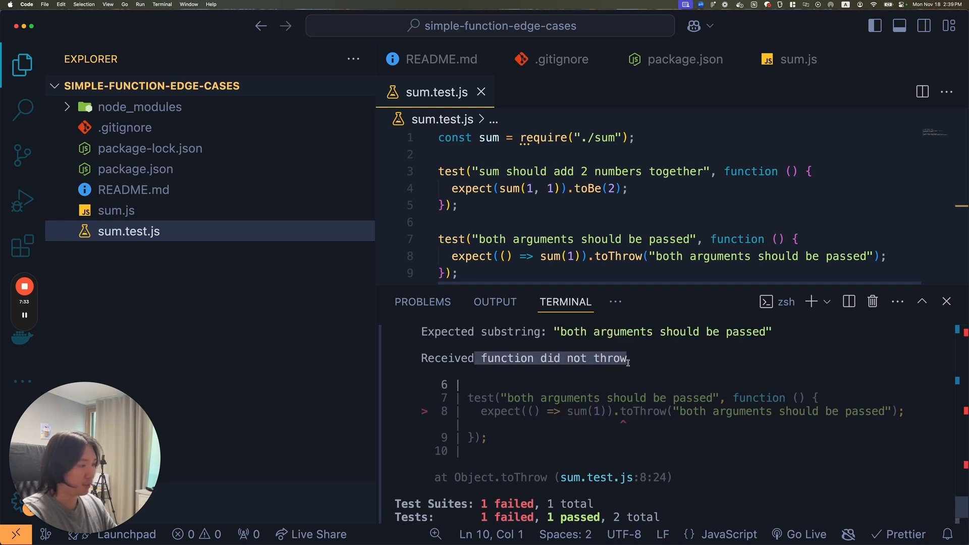
{"action": "scroll", "scroll_direction": "down", "scroll_amount": 3}
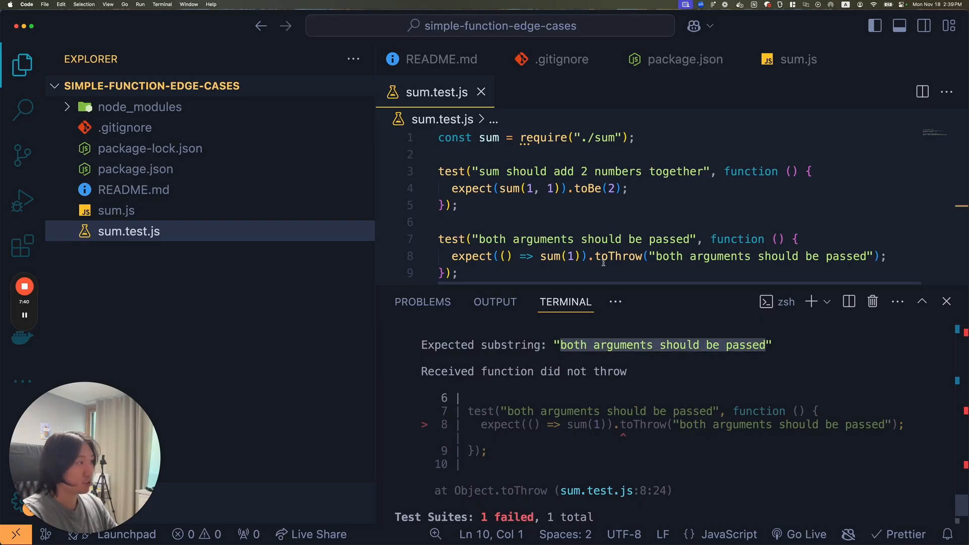
{"action": "left_click", "coordinate": [797, 58]}
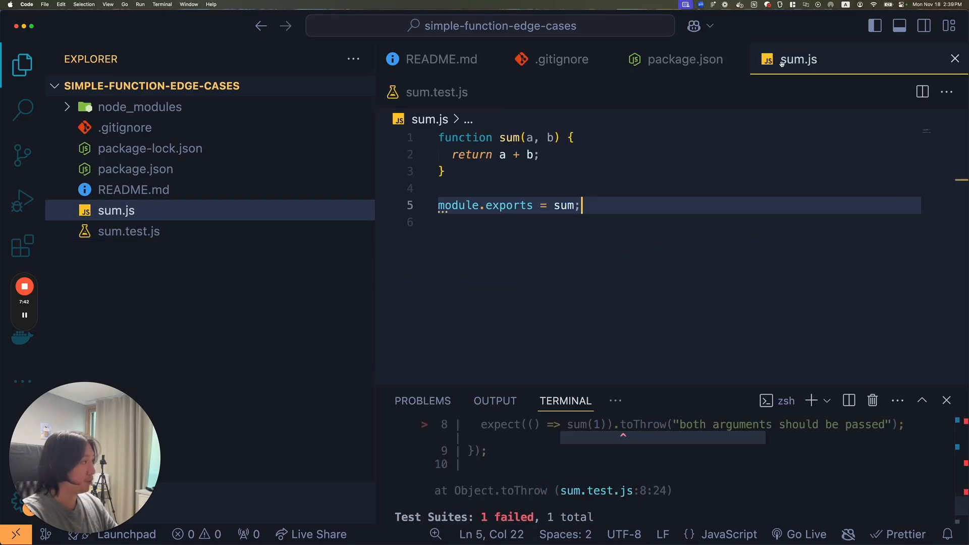
Add if (!a || !b) throw new Error("both arguments should be passed") to sum
{"action": "type", "text": "if"}
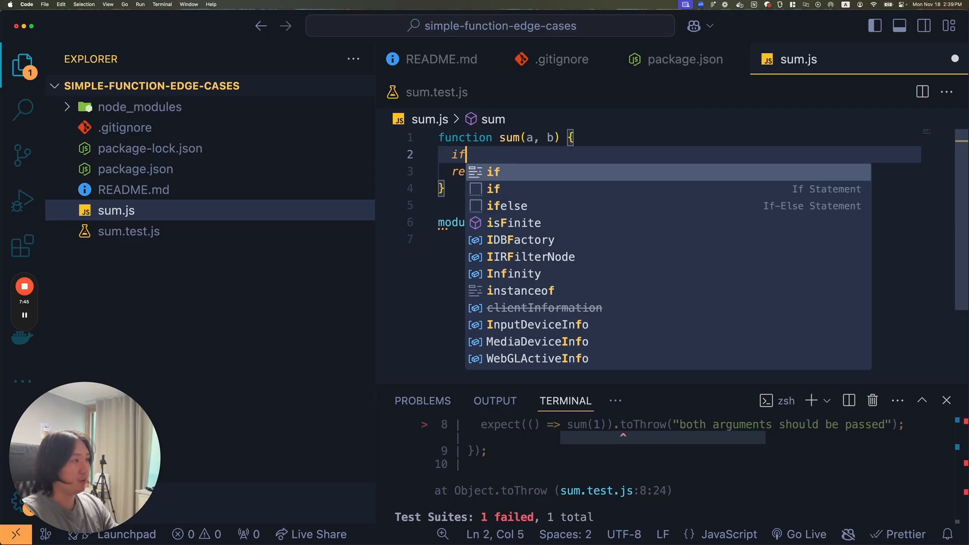
{"action": "type", "text": "(!a )"}
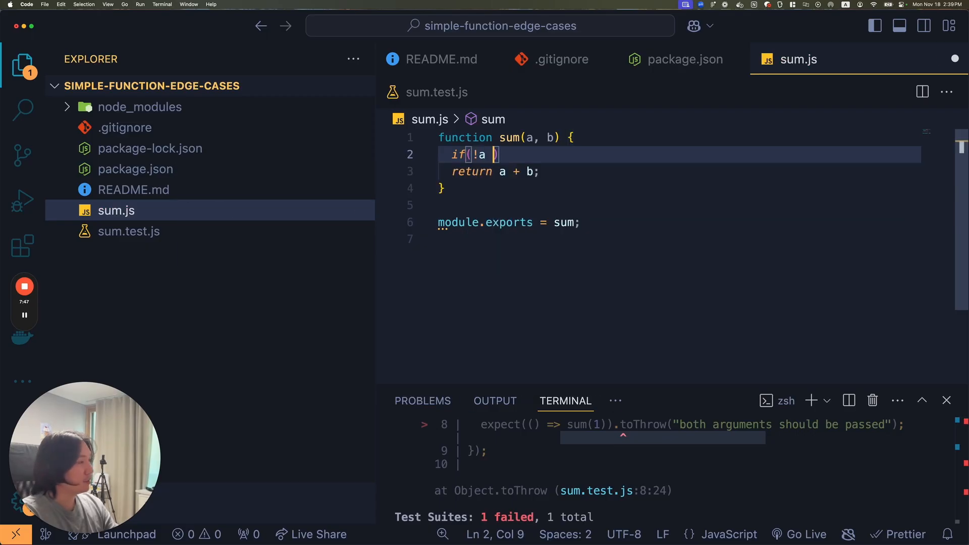
{"action": "type", "text": "|| !b)"}
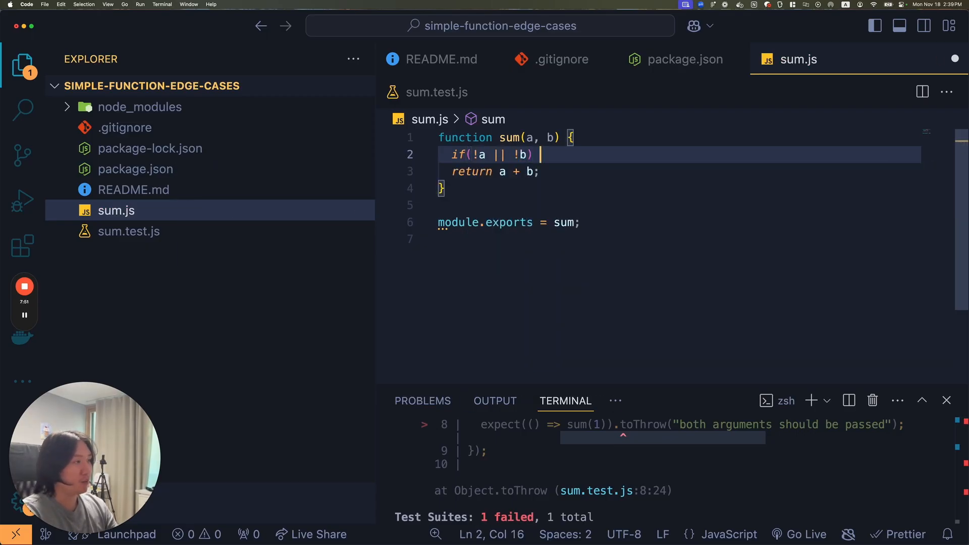
{"action": "type", "text": "throw new Er"}
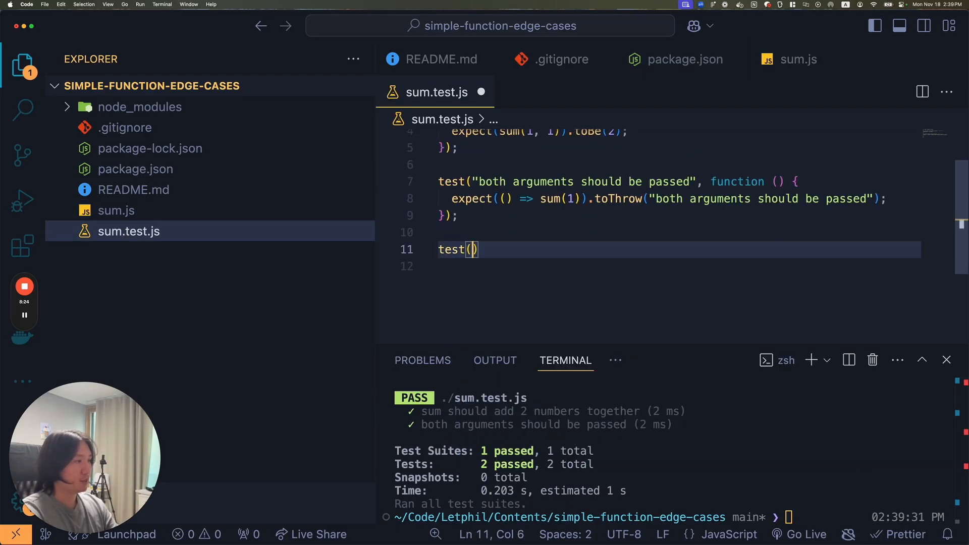
Write a test expecting sum('hello', 'goodbye') toThrow 'both arguments should be numbers', then reopen sum.js
{"action": "type", "text": "\"both arguments should be numb"}
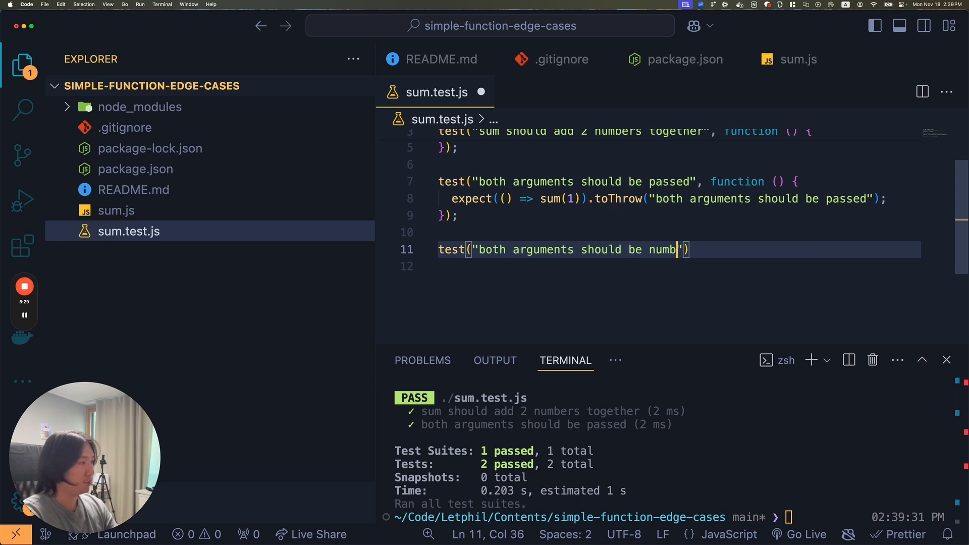
{"action": "type", "text": "ers\", function"}
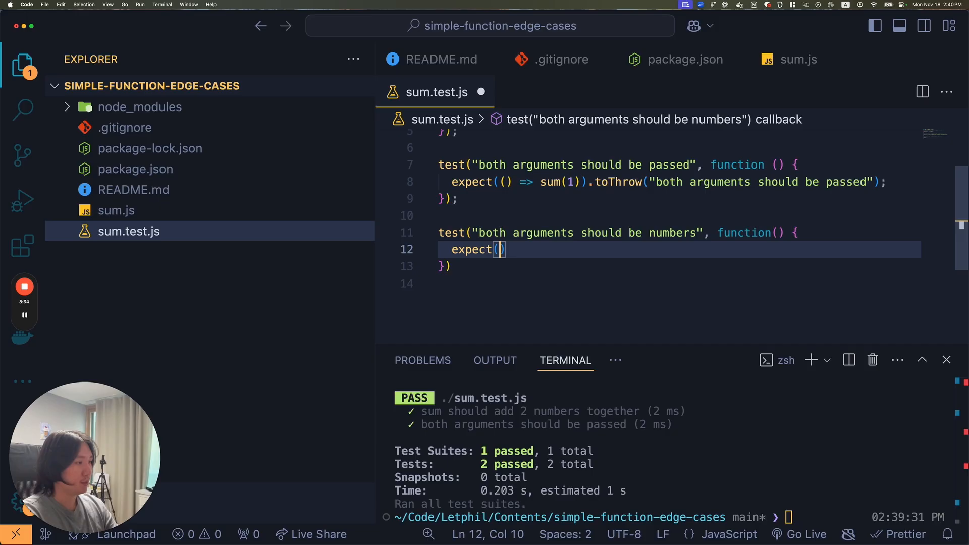
{"action": "type", "text": "() => sum('hello', 'g'))"}
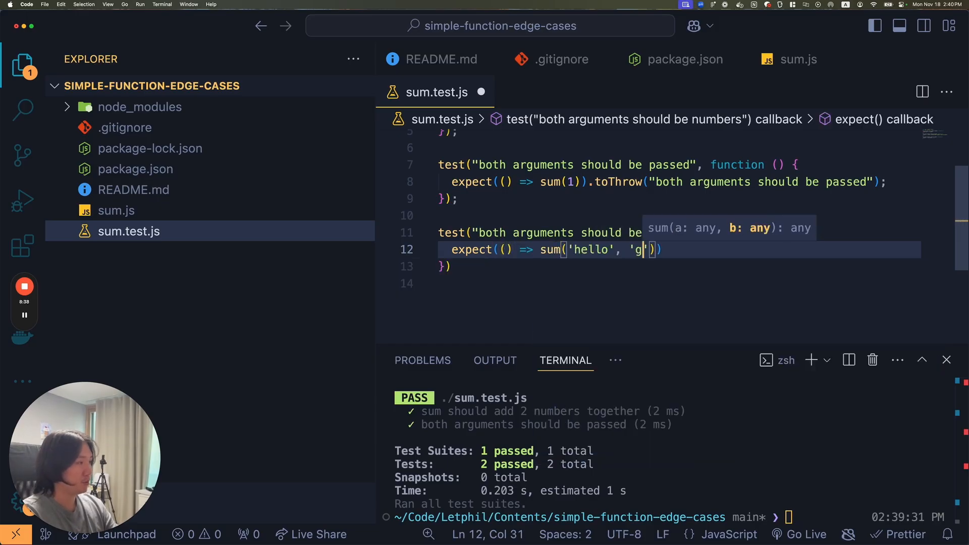
{"action": "type", "text": "oodbye')).toThrow("}
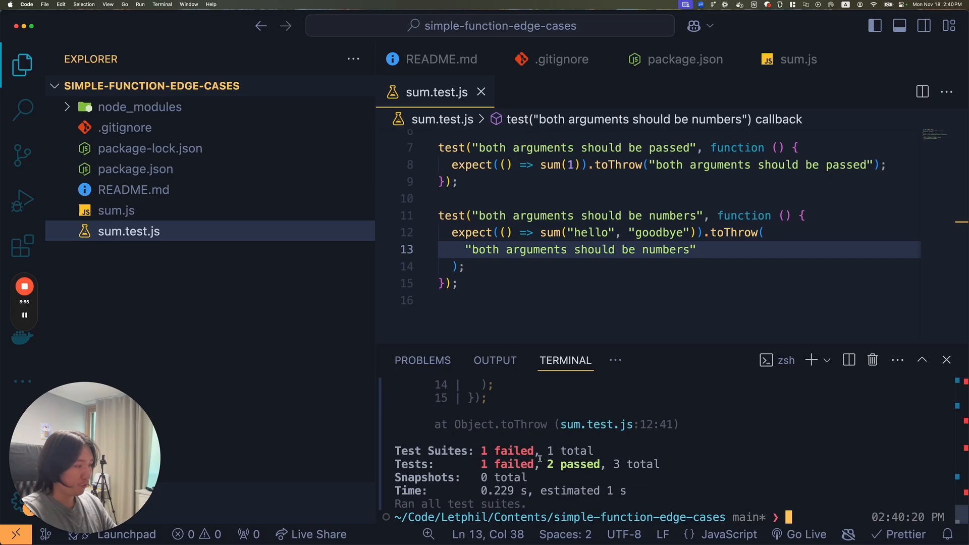
{"action": "scroll", "scroll_direction": "up", "scroll_amount": 3}
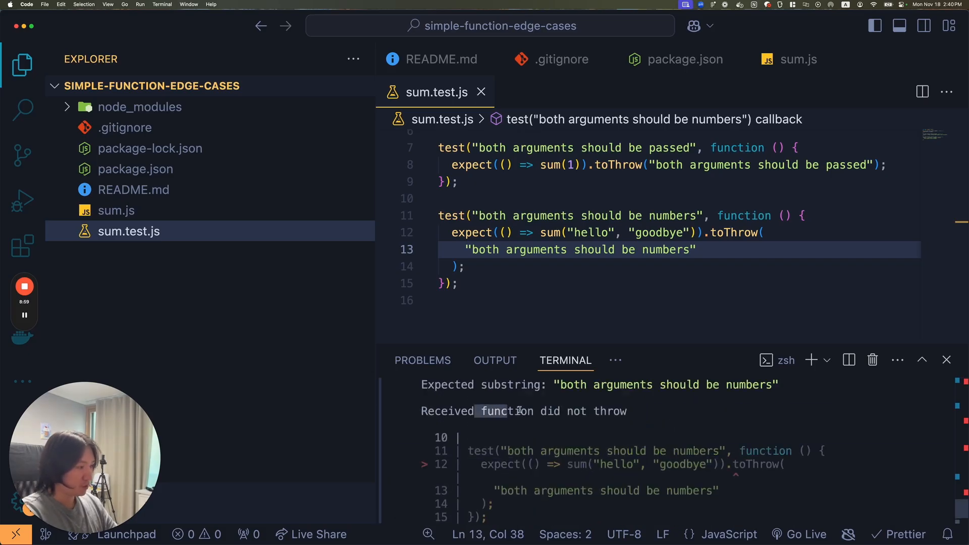
{"action": "left_click", "coordinate": [662, 216]}
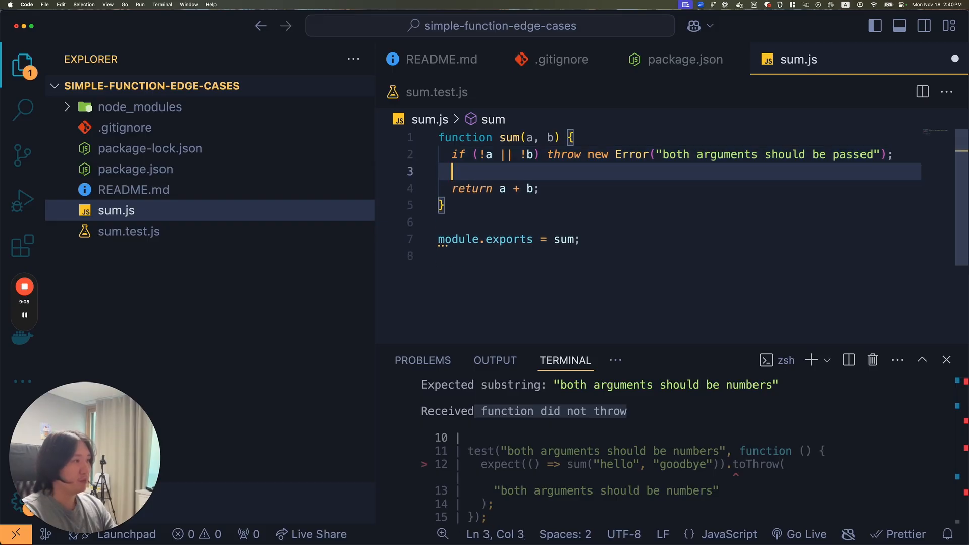
Add a typeof a/b !== "number" check throwing "both arguments should be numbers" to sum
{"action": "type", "text": "if(typeof a )"}
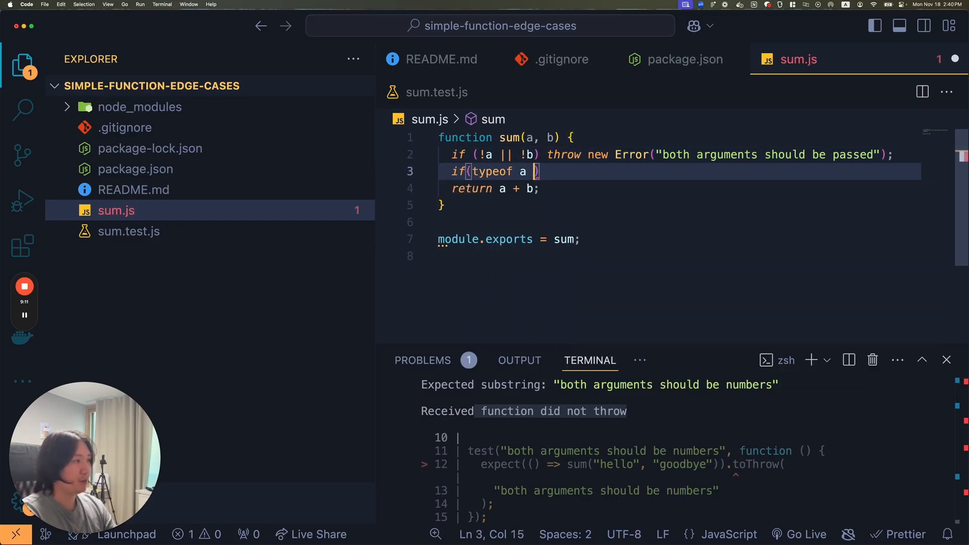
{"action": "type", "text": "!== \"number\" ||"}
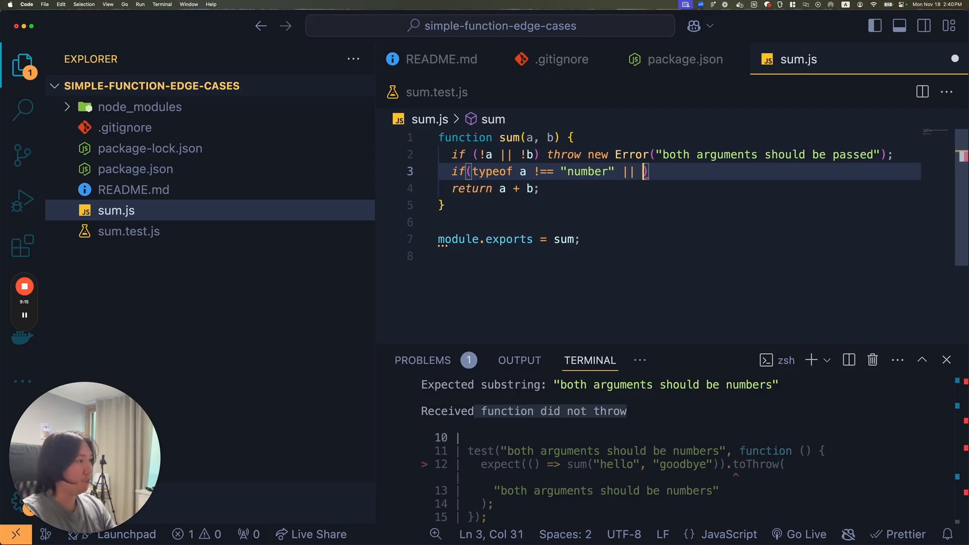
{"action": "type", "text": "typeof b !=="}
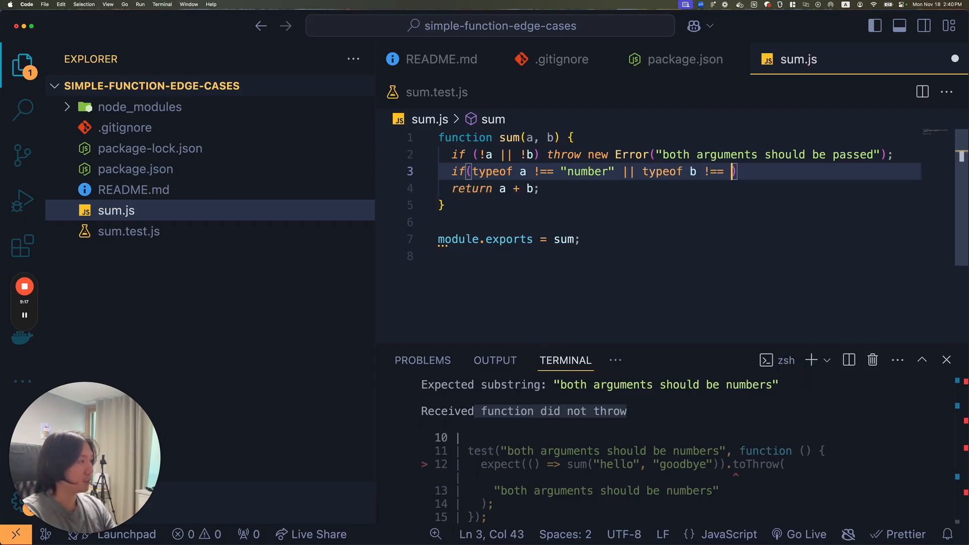
{"action": "type", "text": "\"number\") throw"}
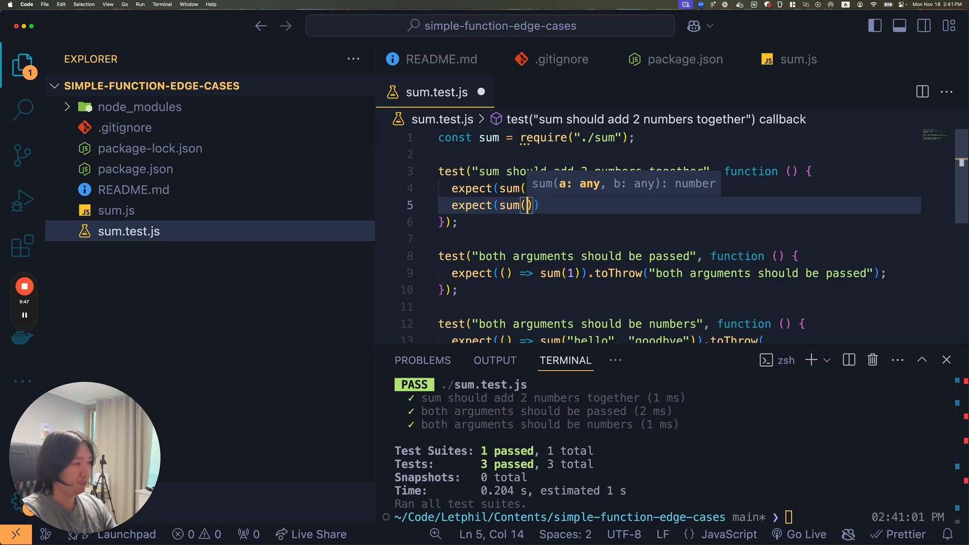
Add expect(sum(50, 50)).toBe(100) to the first test and confirm all three pass
{"action": "type", "text": "50, 50)."}
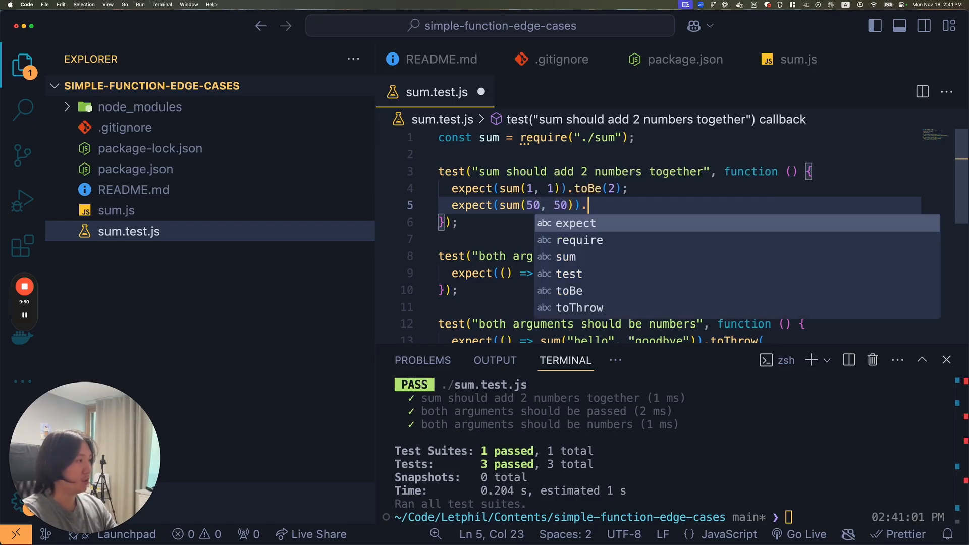
{"action": "type", "text": "toBe(100);"}
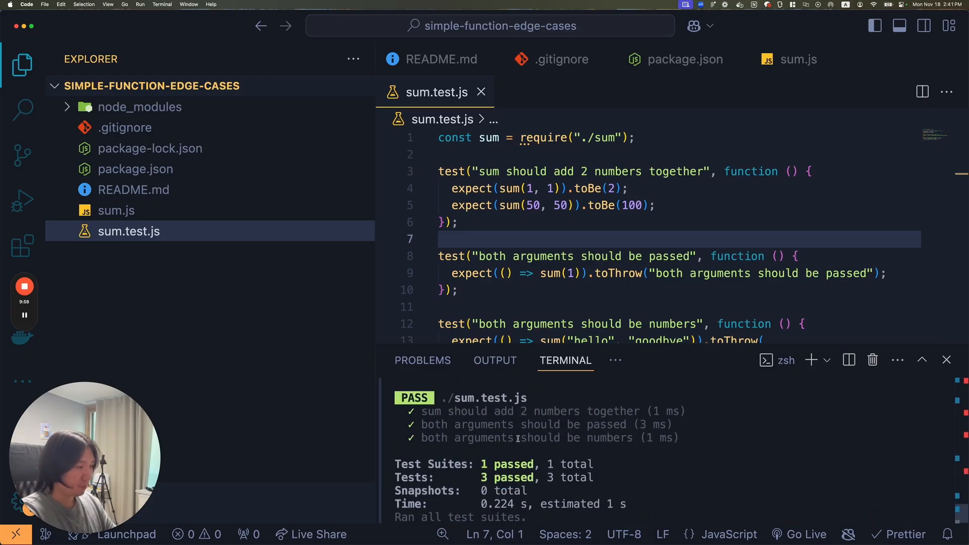
{"action": "scroll", "scroll_direction": "down", "scroll_amount": 3}
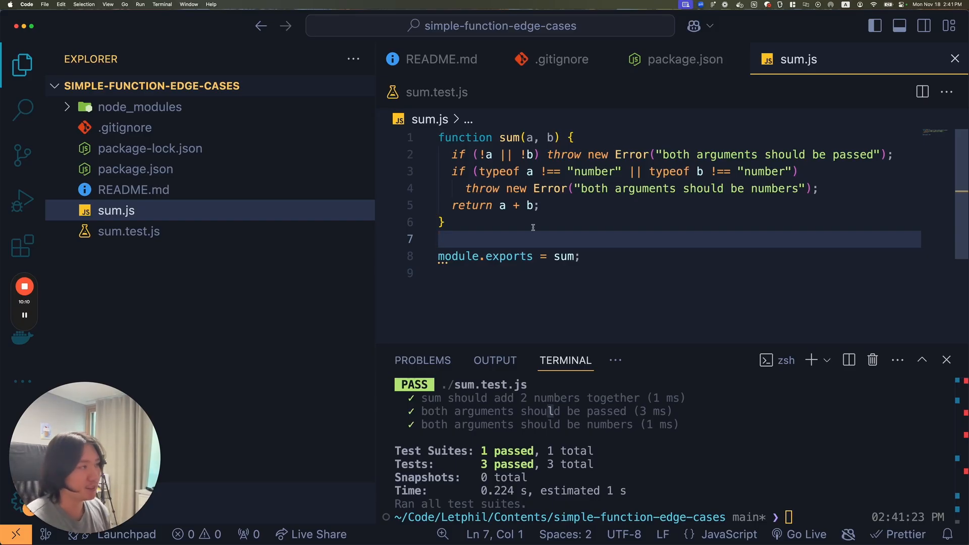
Call sum(null, 2) below the function to confirm it throws 'both arguments should be passed'
{"action": "left_click", "coordinate": [439, 239]}
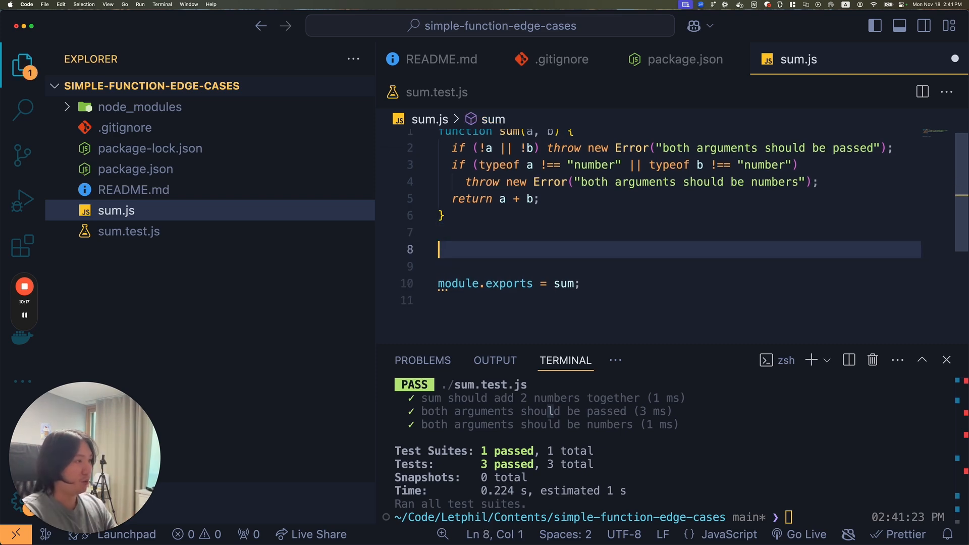
{"action": "type", "text": "const sum"}
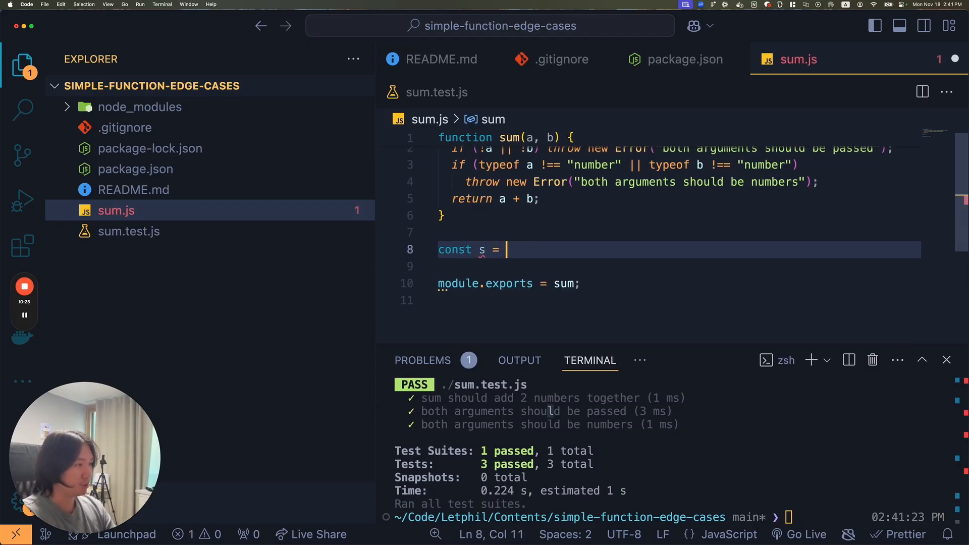
{"action": "type", "text": "sum(null, 2);"}
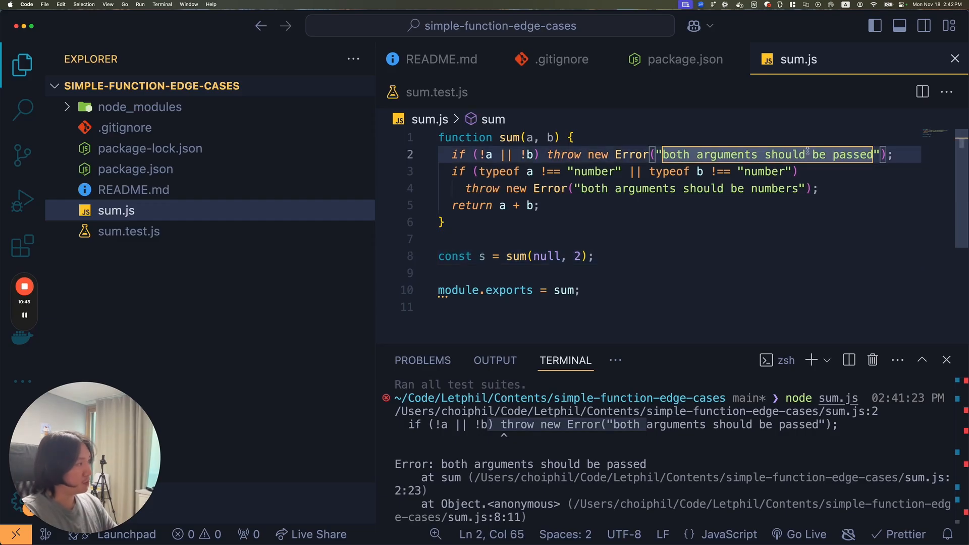
{"action": "scroll", "scroll_direction": "down", "scroll_amount": 3}
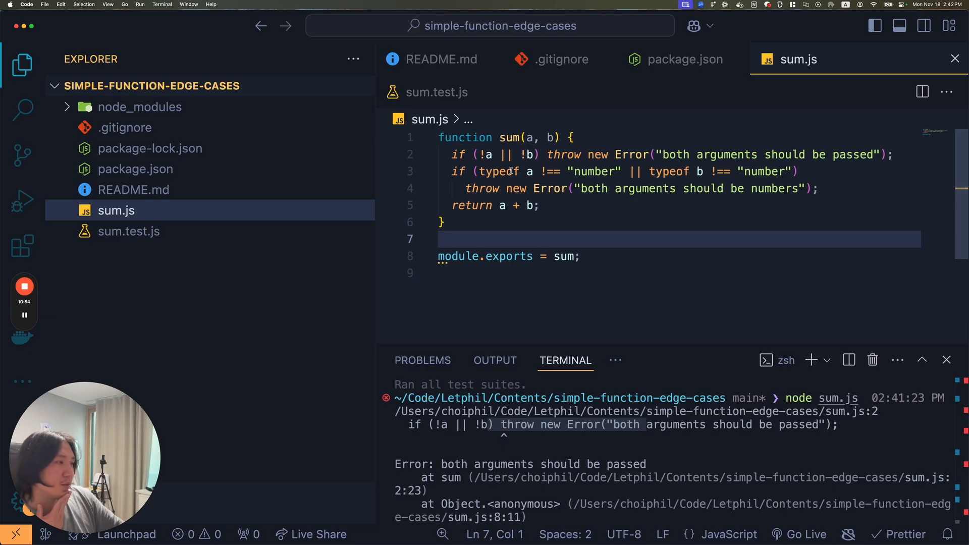
{"action": "left_click", "coordinate": [539, 205]}
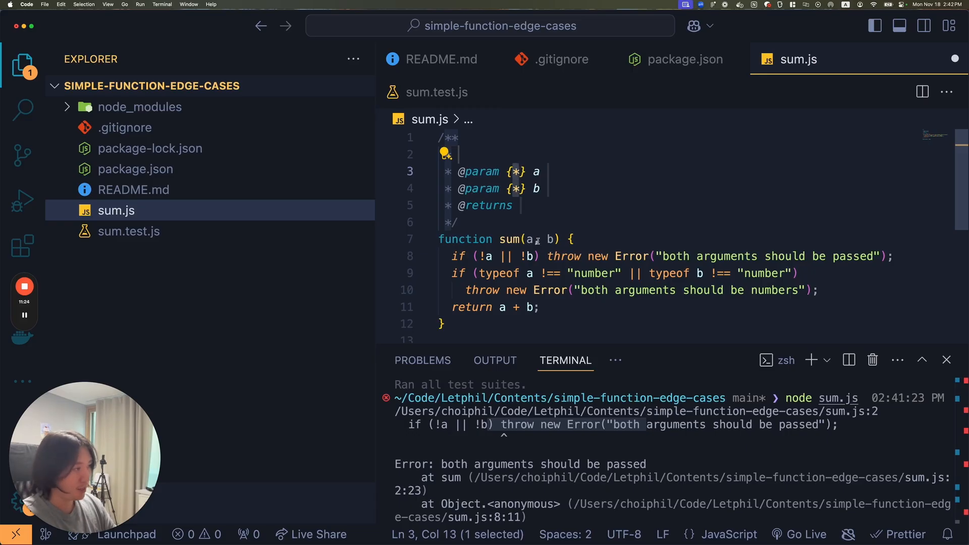
{"action": "left_click", "coordinate": [529, 206]}
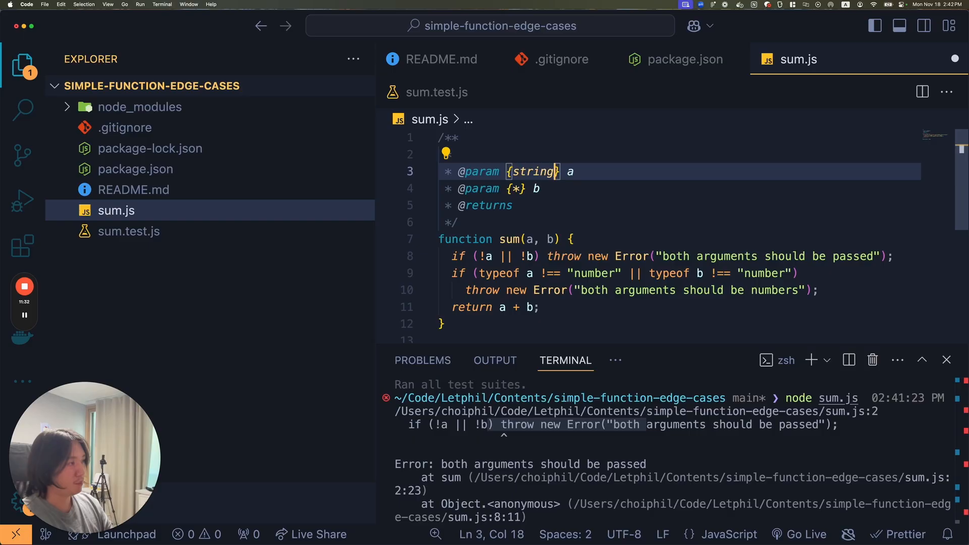
{"action": "type", "text": "number"}
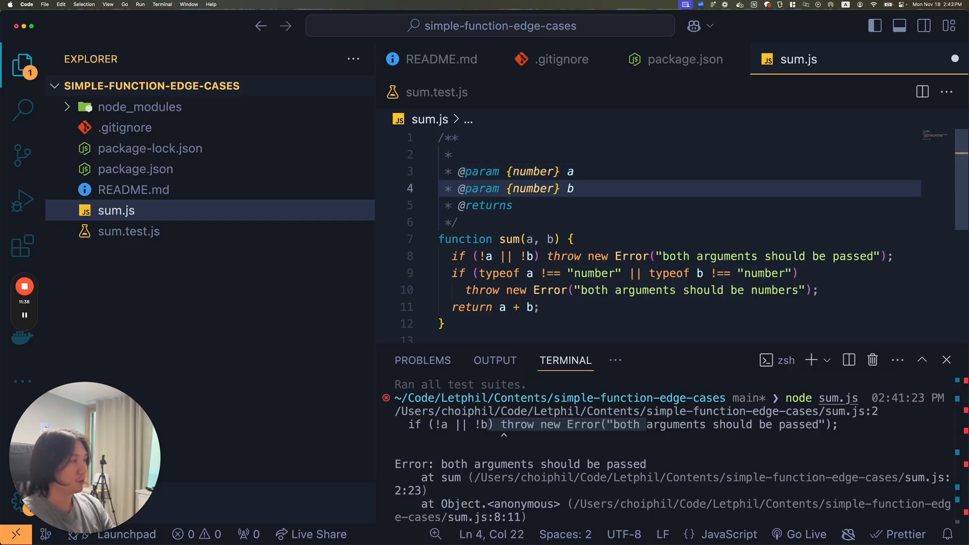
{"action": "type", "text": "number"}
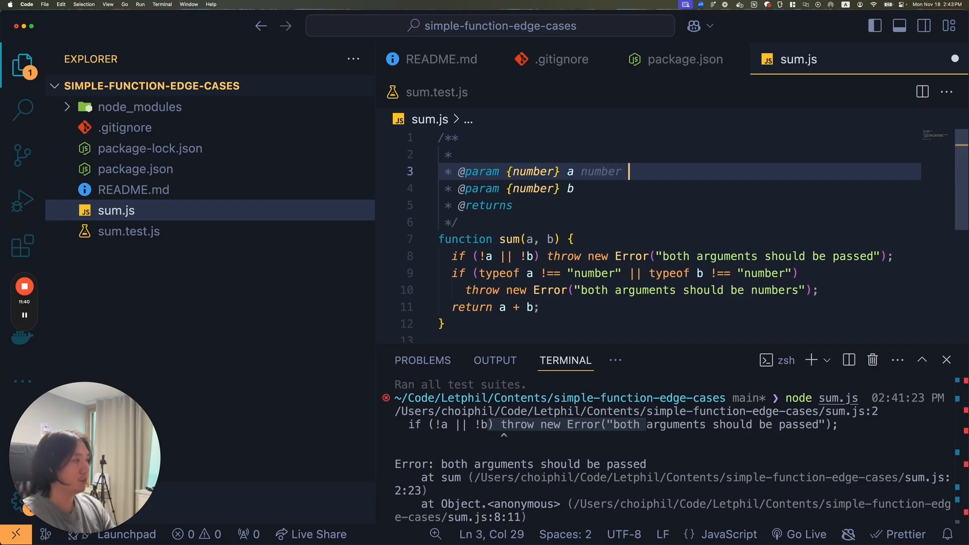
{"action": "type", "text": "to be passed"}
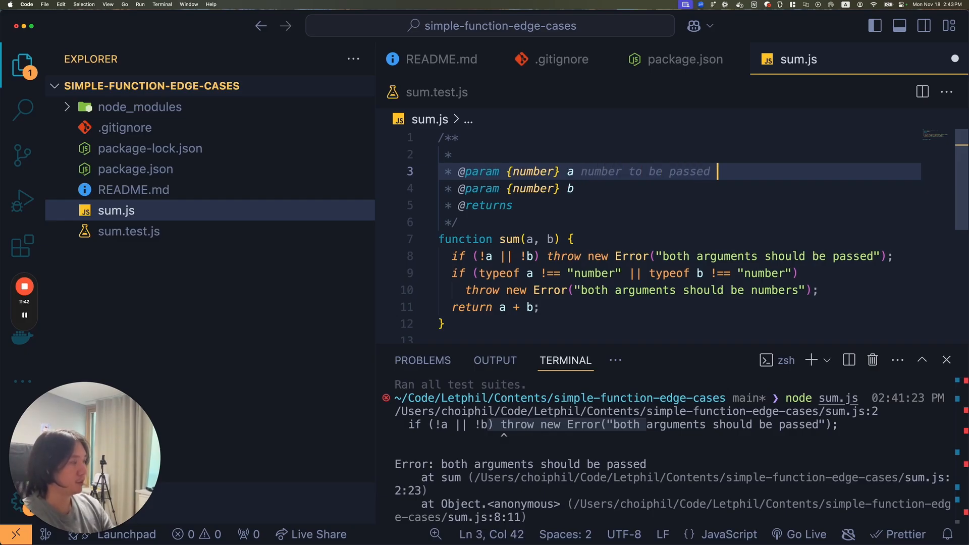
{"action": "type", "text": "and added to b"}
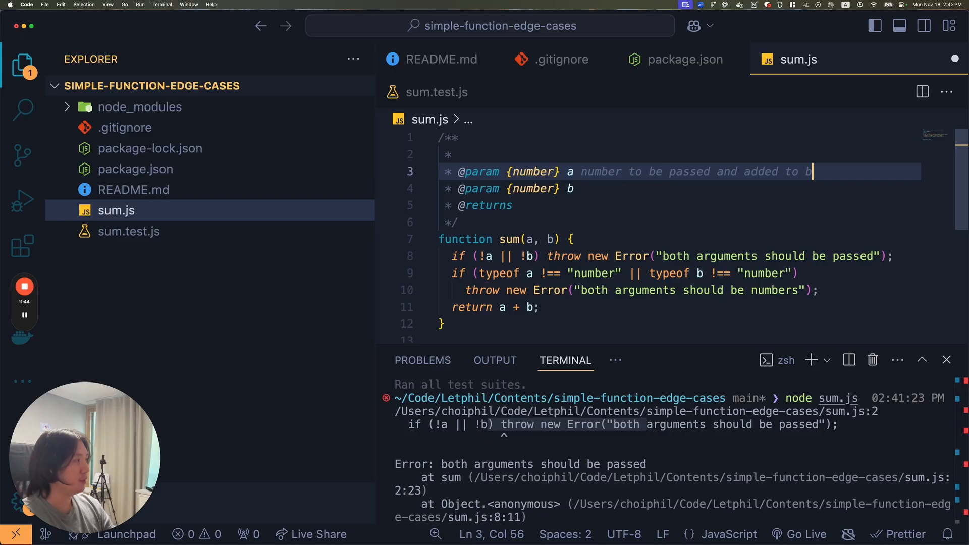
{"action": "type", "text": "number to be passed and added to a"}
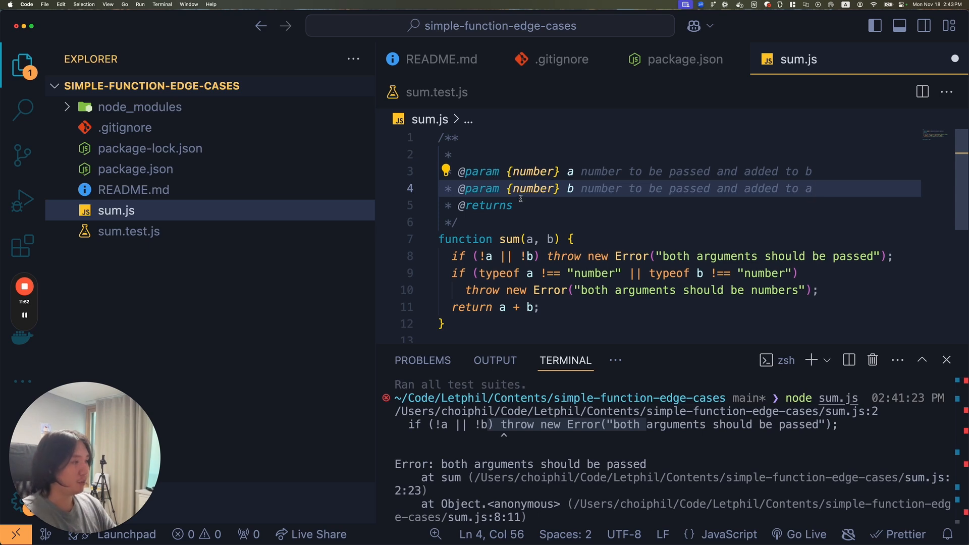
Document the return value as {number} 'sum of a and b'
{"action": "left_click", "coordinate": [540, 206]}
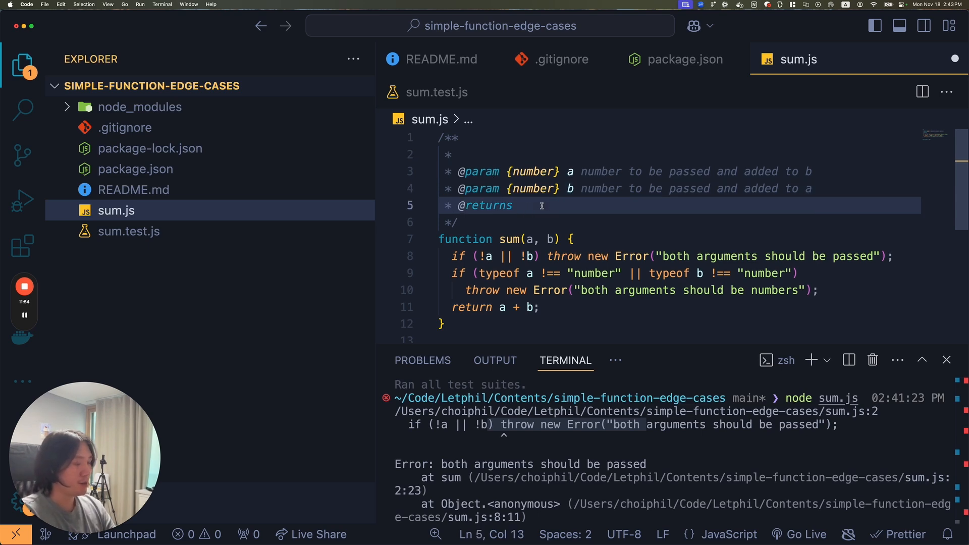
{"action": "type", "text": "{number}"}
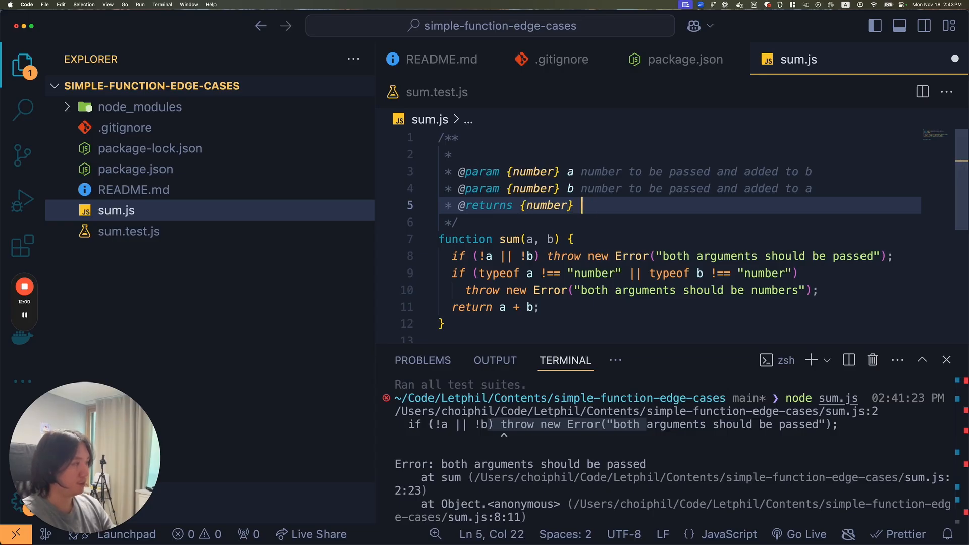
{"action": "type", "text": "sum of"}
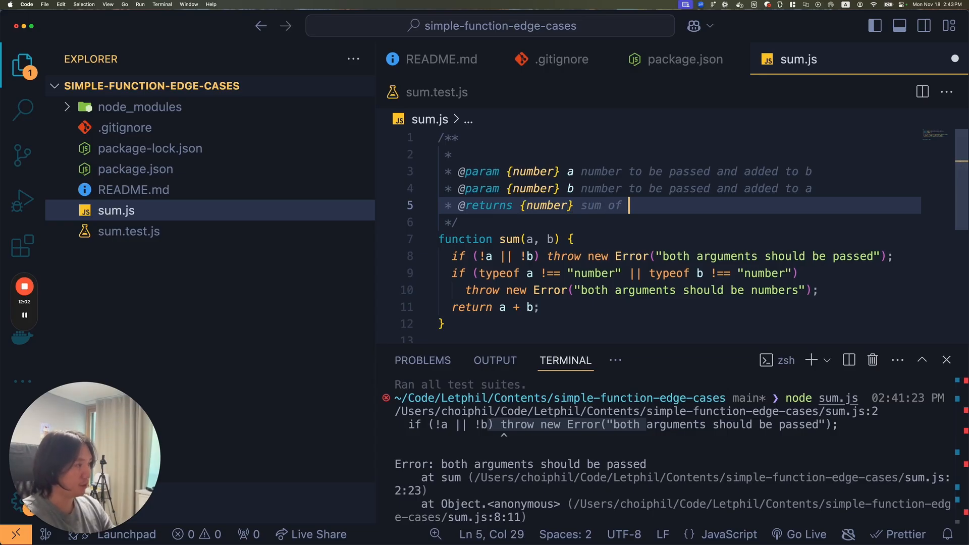
{"action": "type", "text": "@description"}
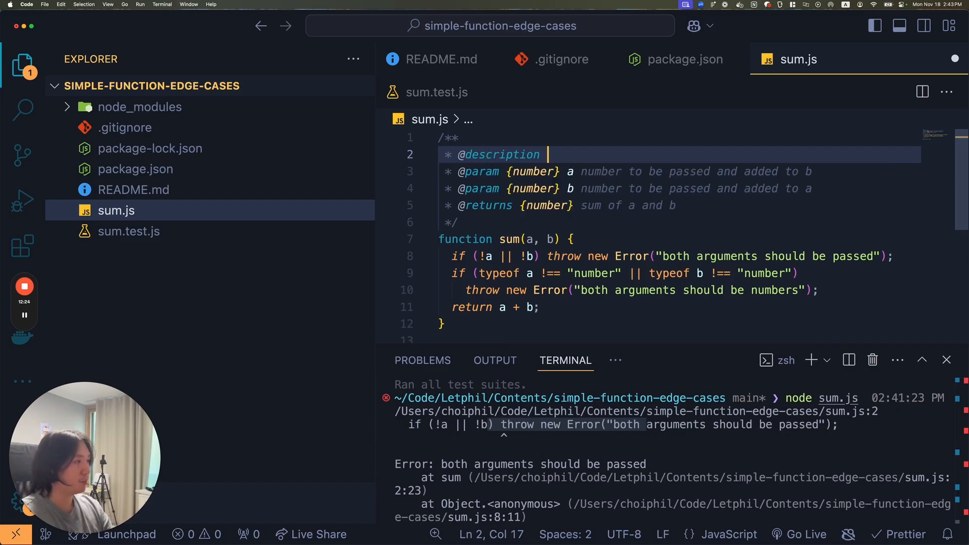
{"action": "type", "text": "takes 2 numbers"}
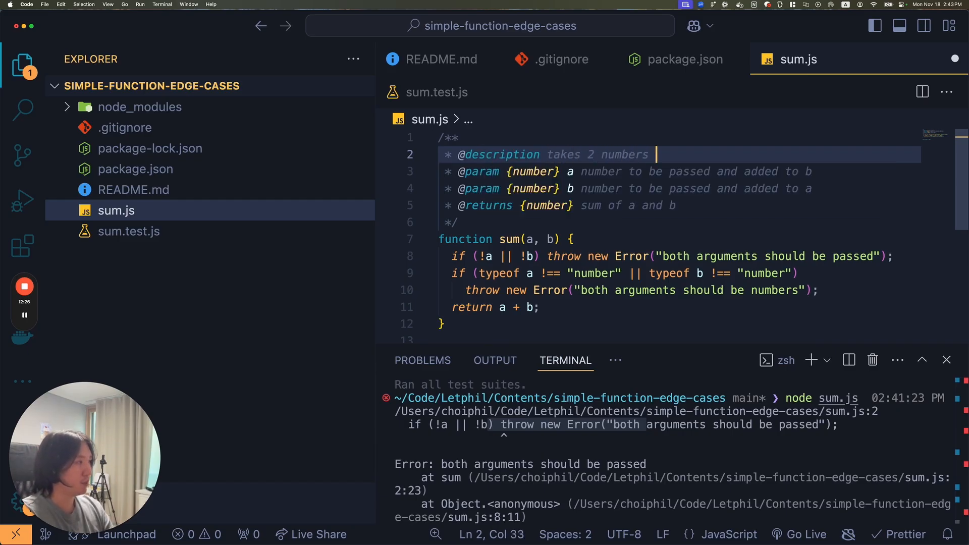
{"action": "type", "text": "and adds them"}
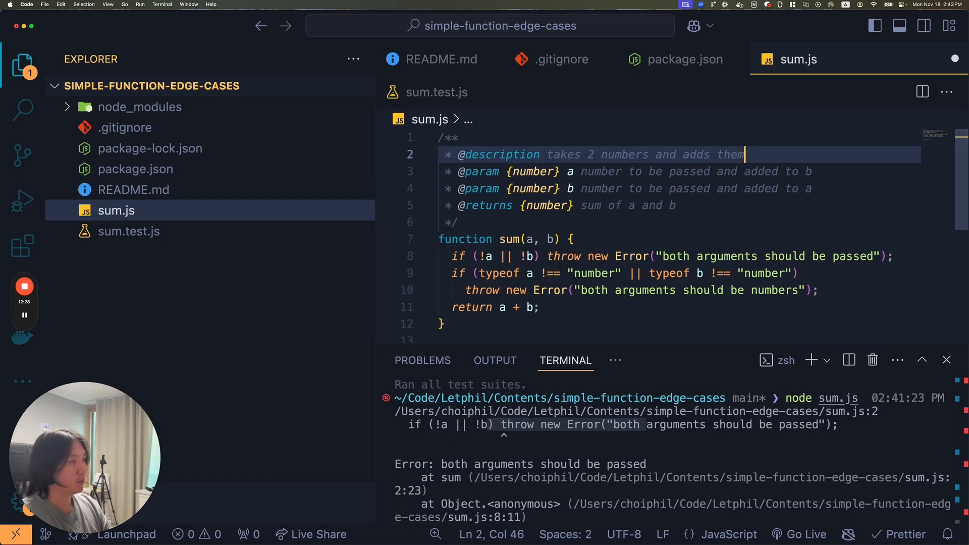
{"action": "type", "text": "@example"}
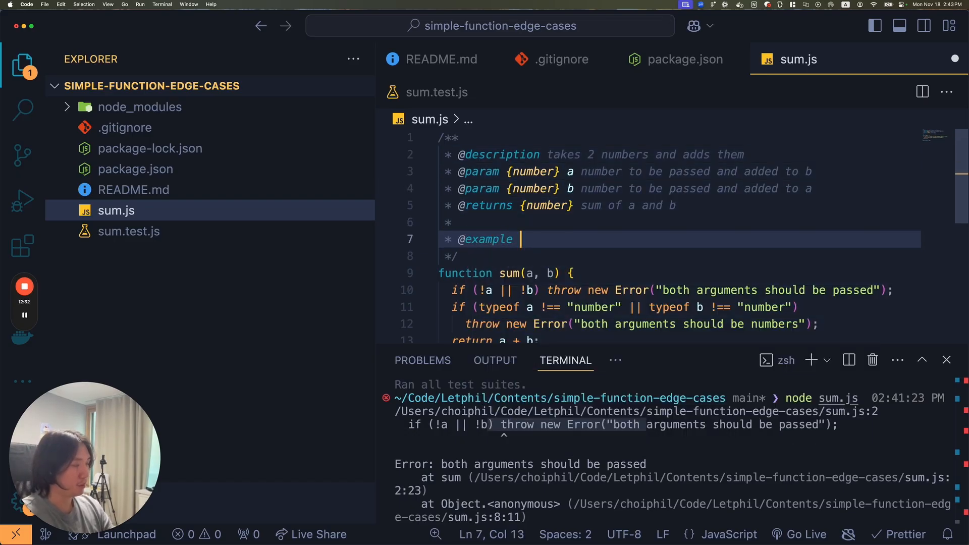
{"action": "type", "text": "sum(1, 1"}
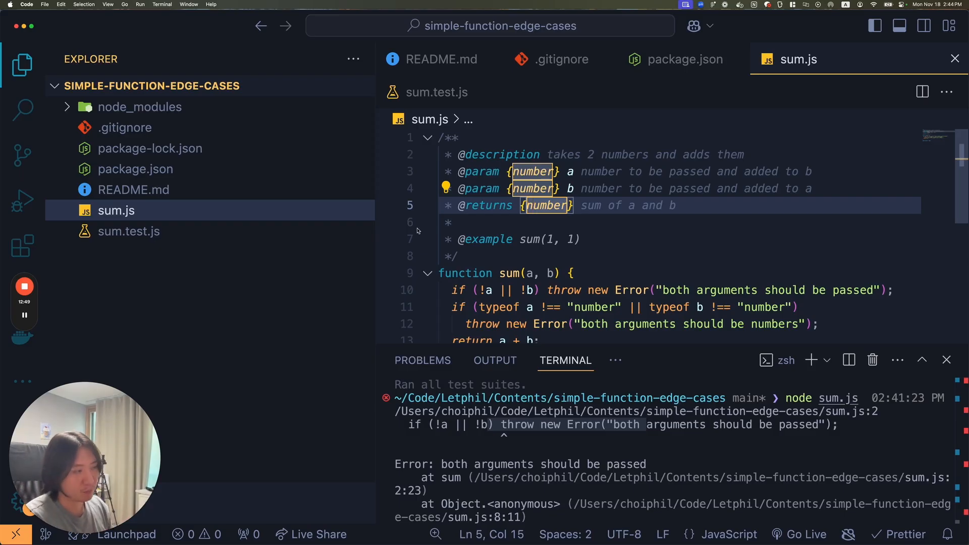
{"action": "left_click", "coordinate": [613, 206]}
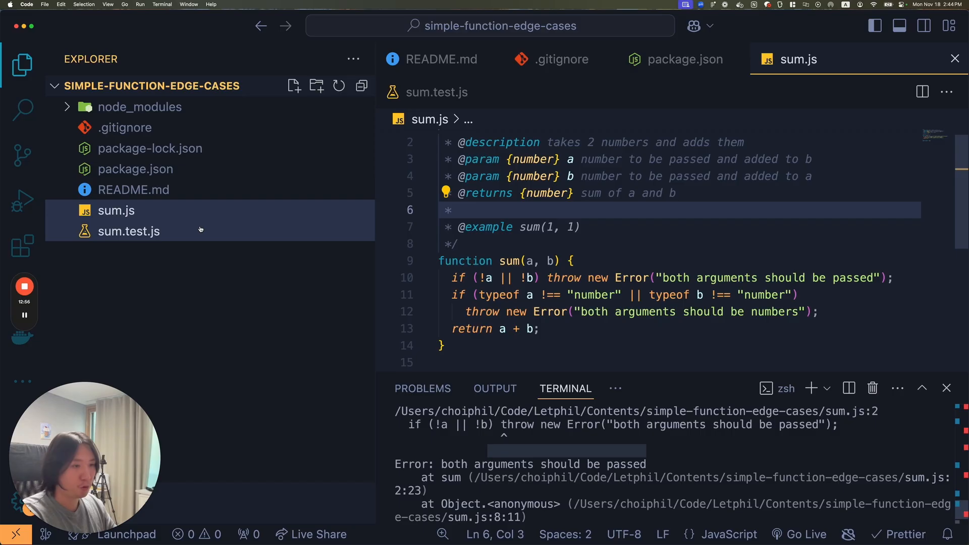
Run ./node_modules/.bin/jsdoc sum.js, then serve the generated out/index.html with Go Live
{"action": "left_click", "coordinate": [135, 168]}
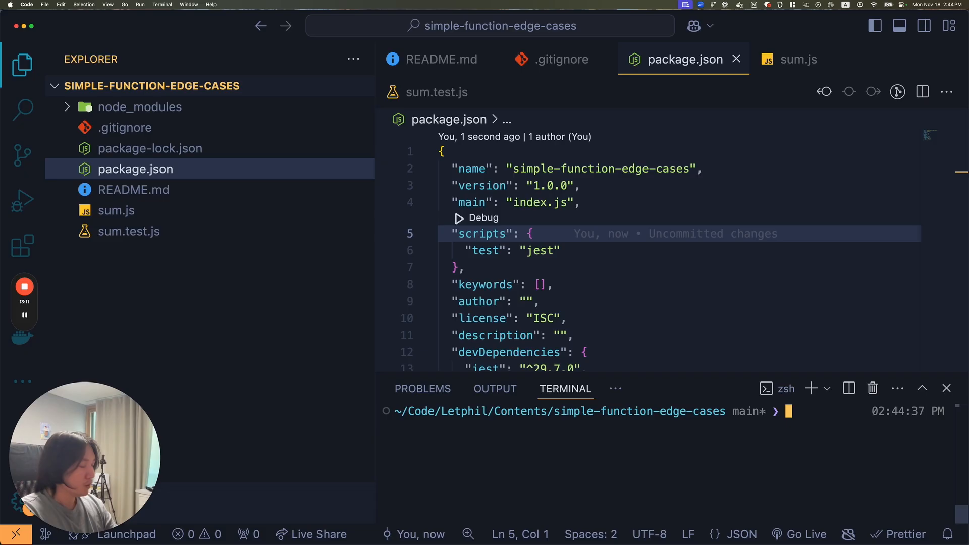
{"action": "type", "text": "./node_modules/.bin/jsdoc sum.js"}
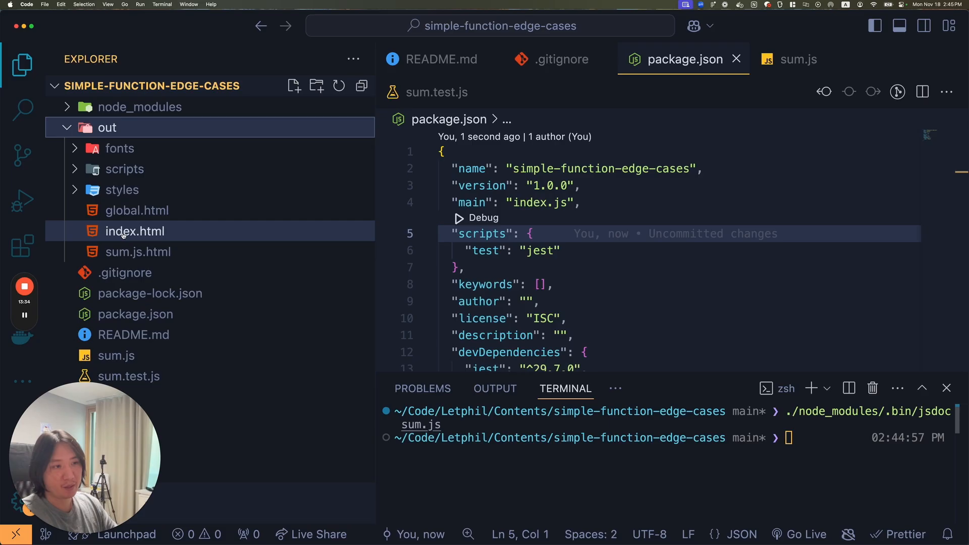
{"action": "left_click", "coordinate": [135, 230]}
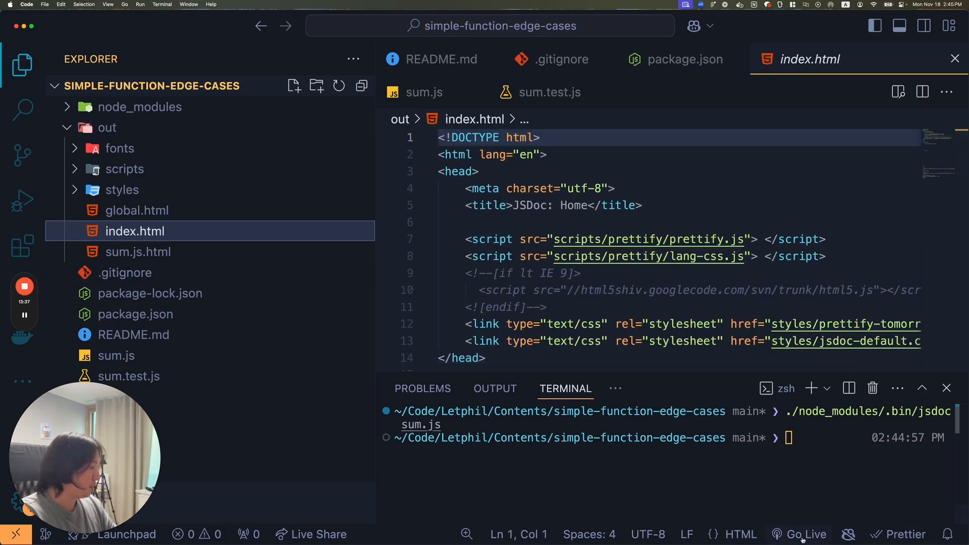
{"action": "left_click", "coordinate": [801, 534]}
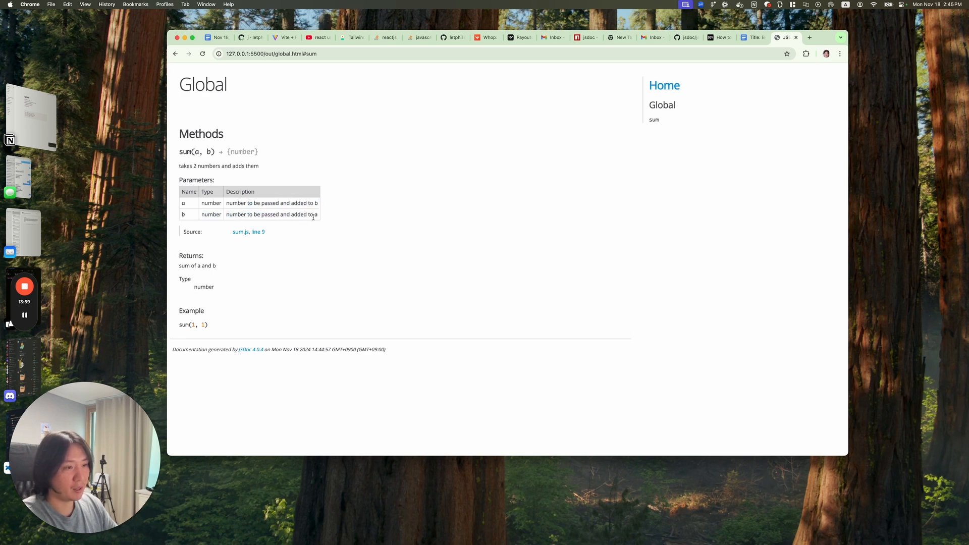
Read the Global page, view the sum.js line 9 source listing, then go back
{"action": "double_click", "coordinate": [195, 325]}
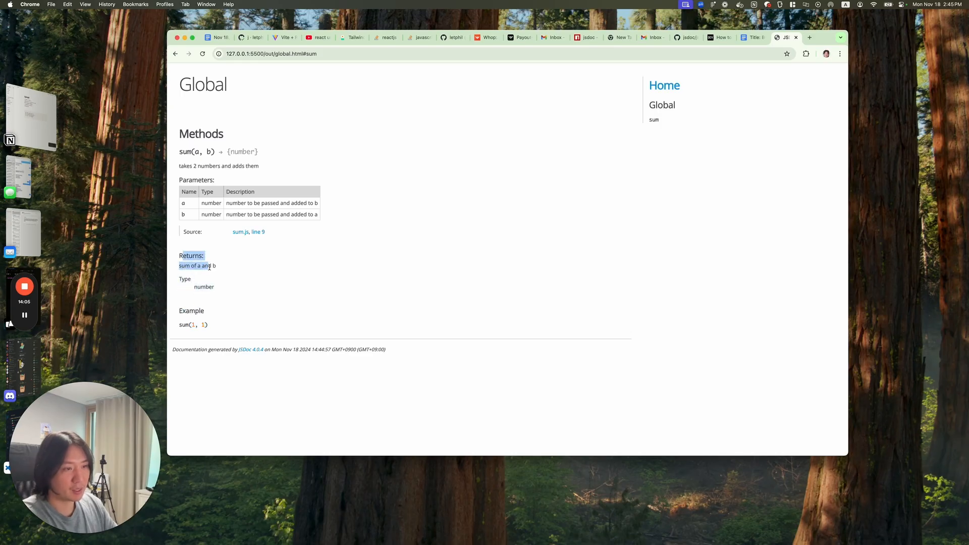
{"action": "left_click", "coordinate": [252, 240]}
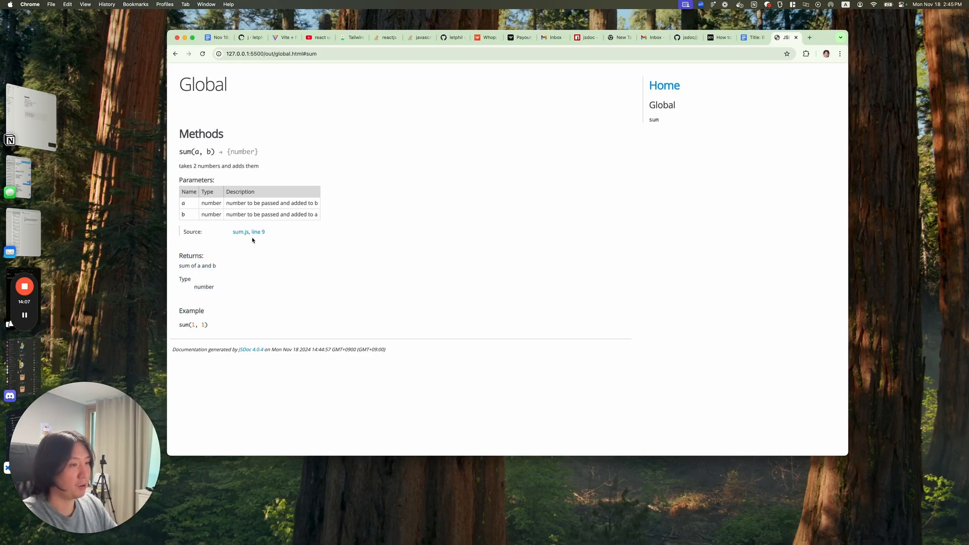
{"action": "left_click", "coordinate": [241, 232]}
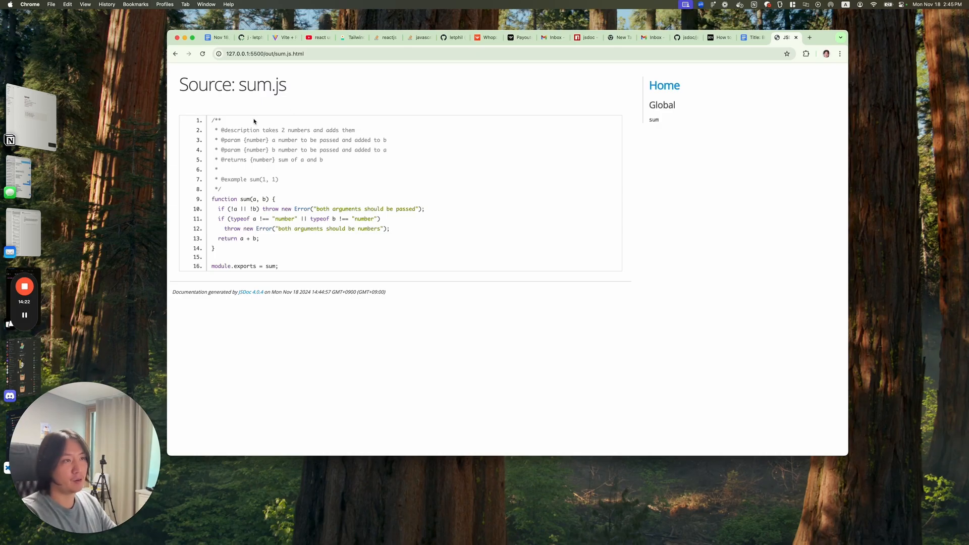
{"action": "mouse_move", "coordinate": [176, 54]}
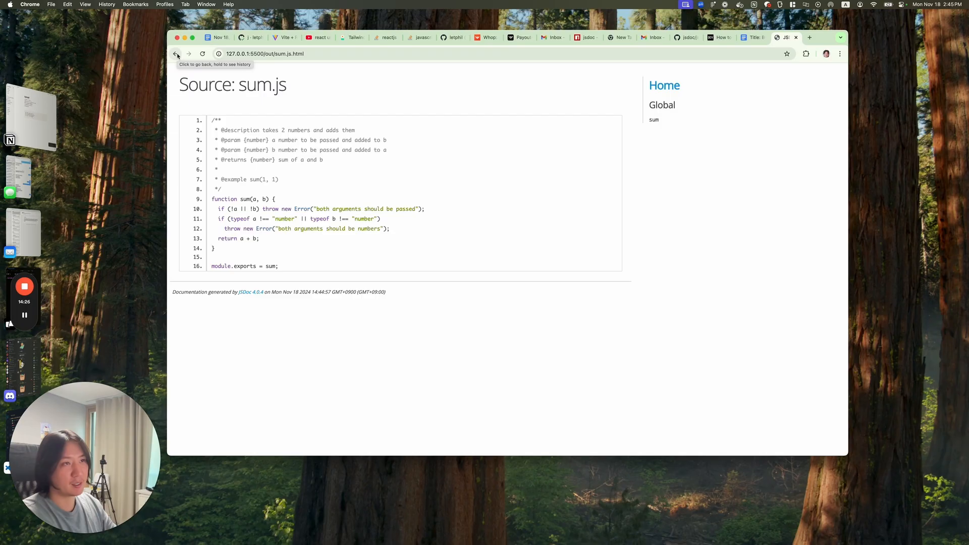
{"action": "left_click", "coordinate": [176, 54]}
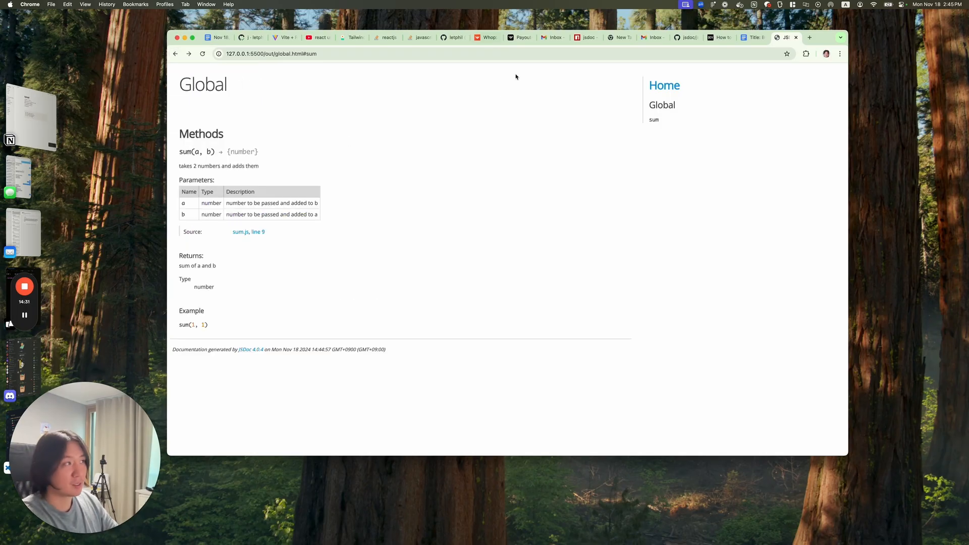